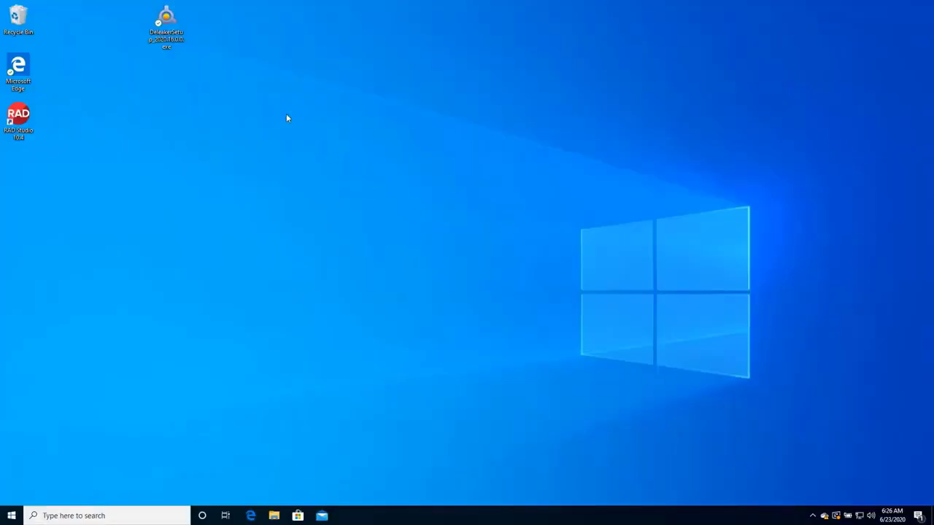
{"action": "mouse_move", "coordinate": [167, 22]}
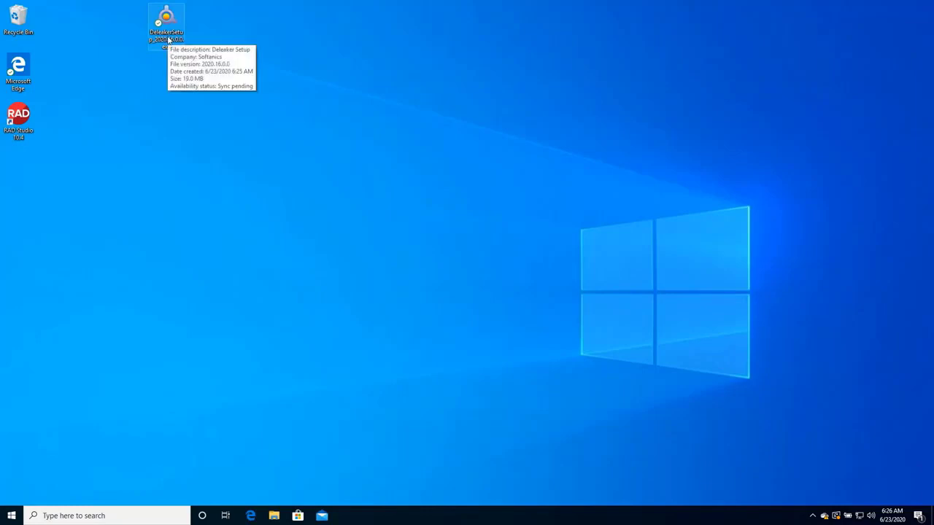
Launch the Deleaker installer with UAC approval and accept the license agreement.
{"action": "right_click", "coordinate": [166, 22]}
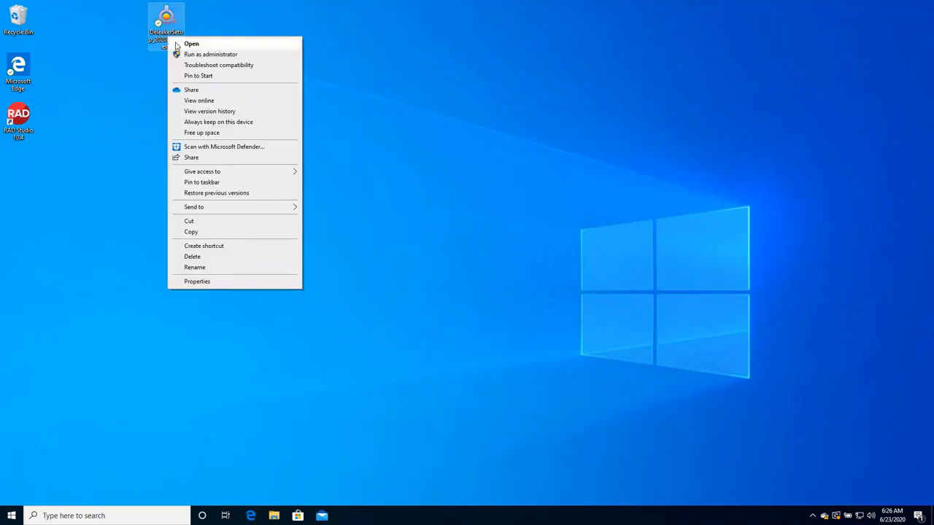
{"action": "left_click", "coordinate": [210, 54]}
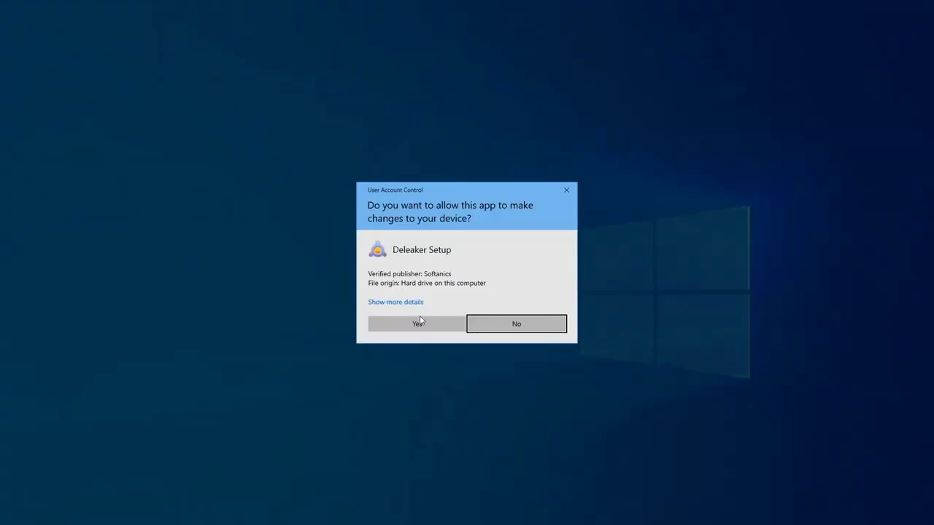
{"action": "left_click", "coordinate": [416, 324]}
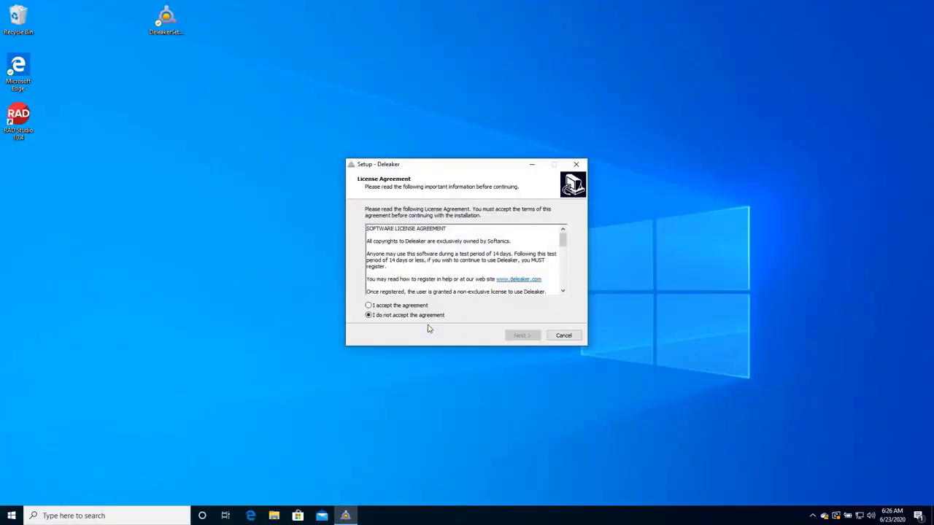
{"action": "left_click", "coordinate": [367, 305]}
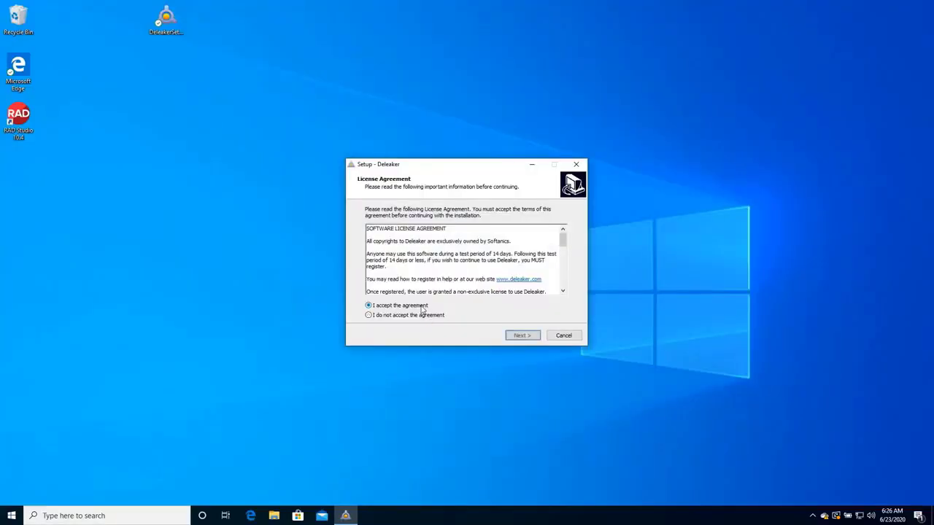
{"action": "left_click", "coordinate": [522, 334]}
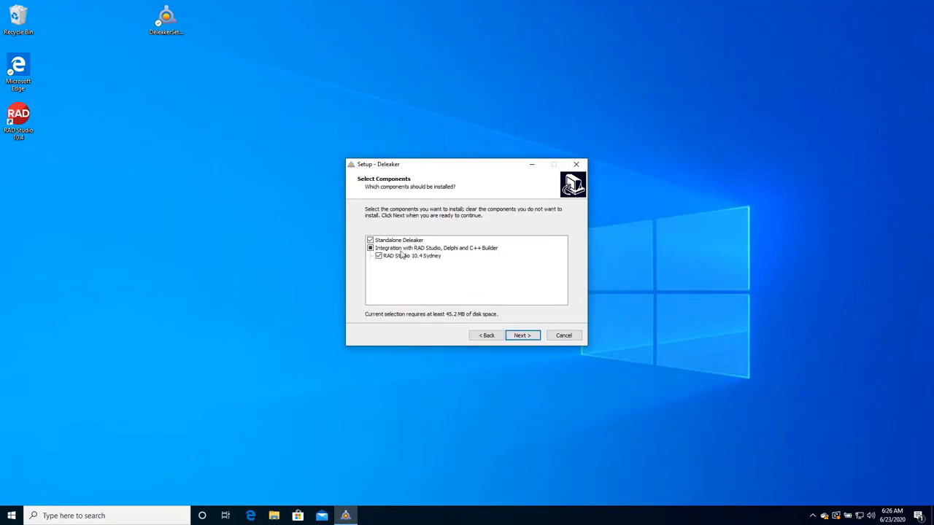
Keep RAD Studio 10.4 integration and desktop icon selected and start the installation.
{"action": "left_click", "coordinate": [412, 256]}
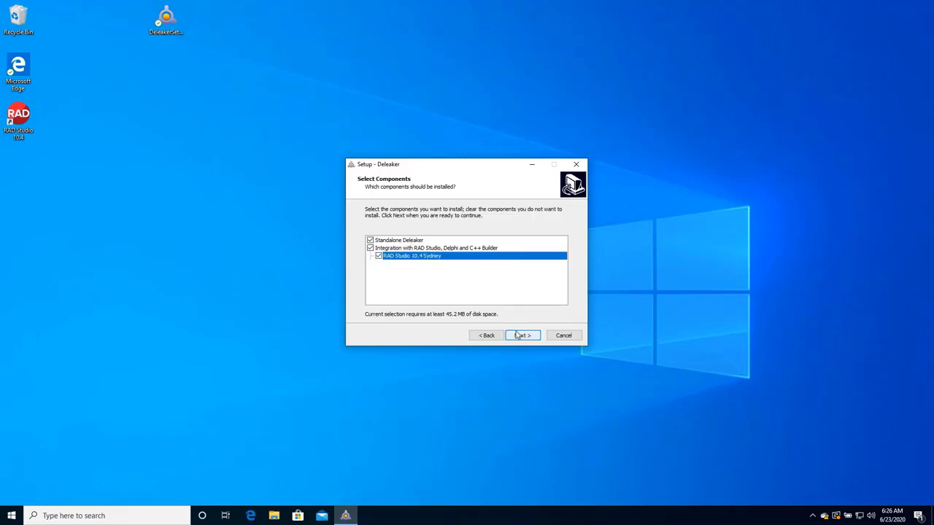
{"action": "left_click", "coordinate": [522, 334]}
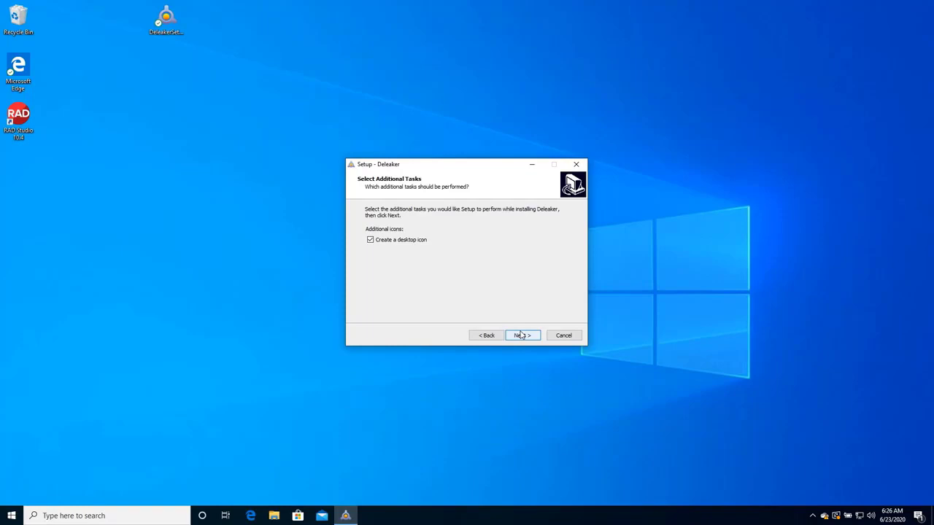
{"action": "left_click", "coordinate": [522, 334]}
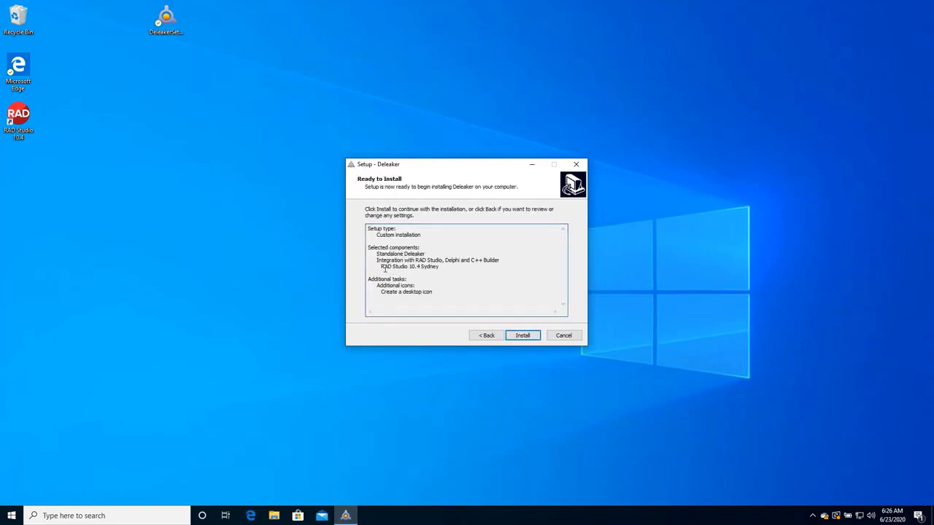
{"action": "double_click", "coordinate": [409, 265]}
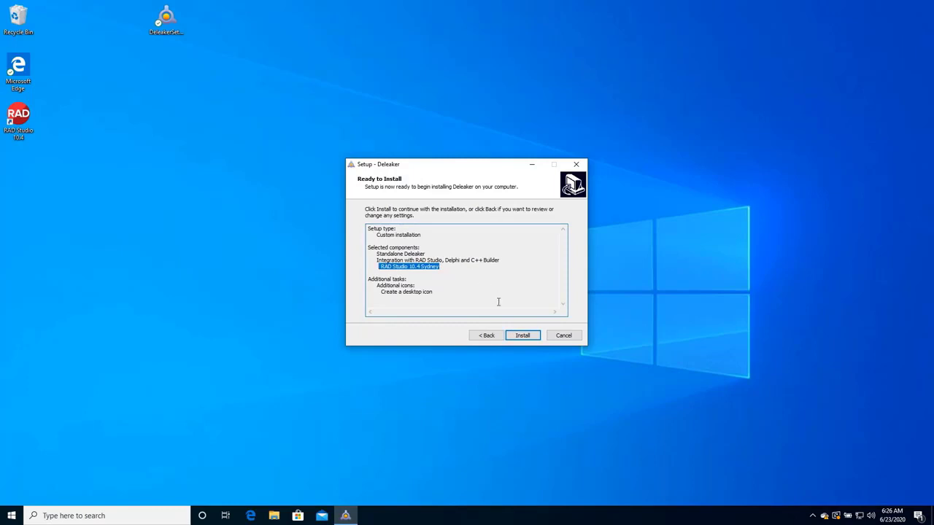
{"action": "left_click", "coordinate": [522, 334]}
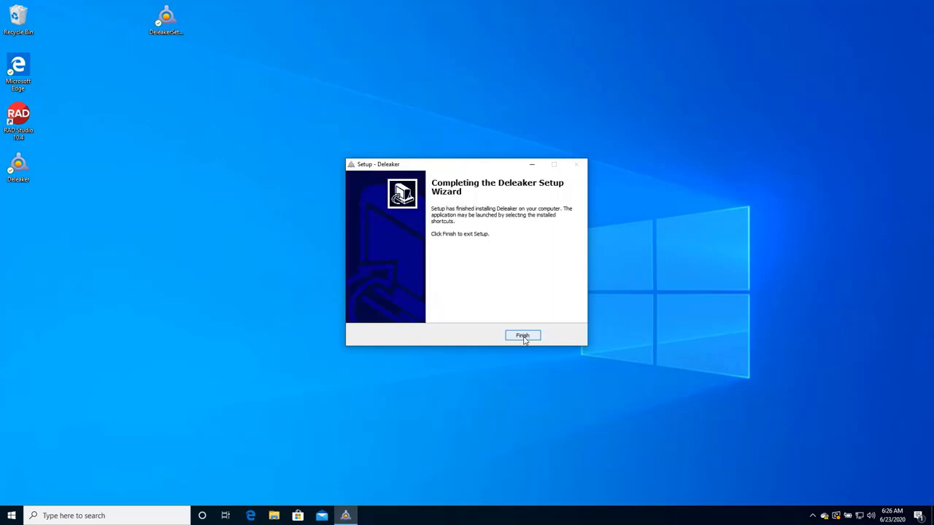
Finish the setup wizard and start RAD Studio 10.4 from its desktop shortcut.
{"action": "left_click", "coordinate": [522, 335]}
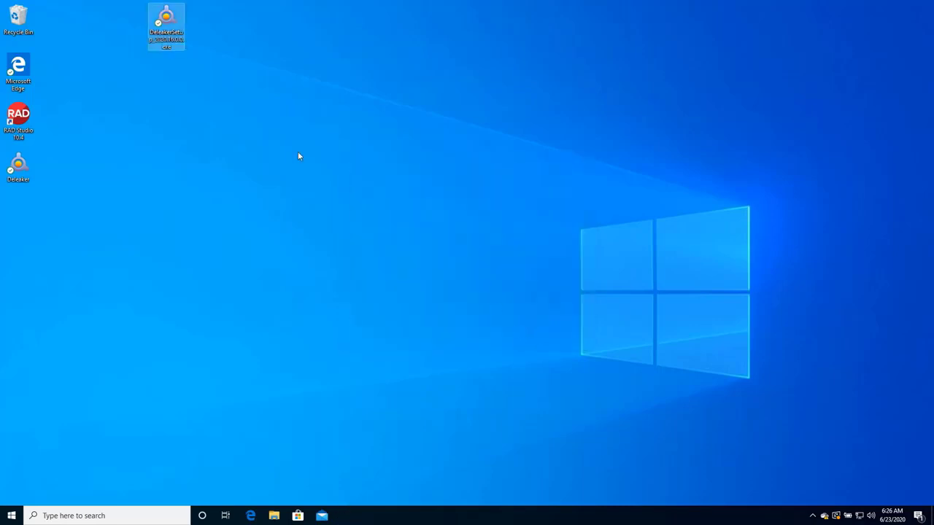
{"action": "mouse_move", "coordinate": [17, 120]}
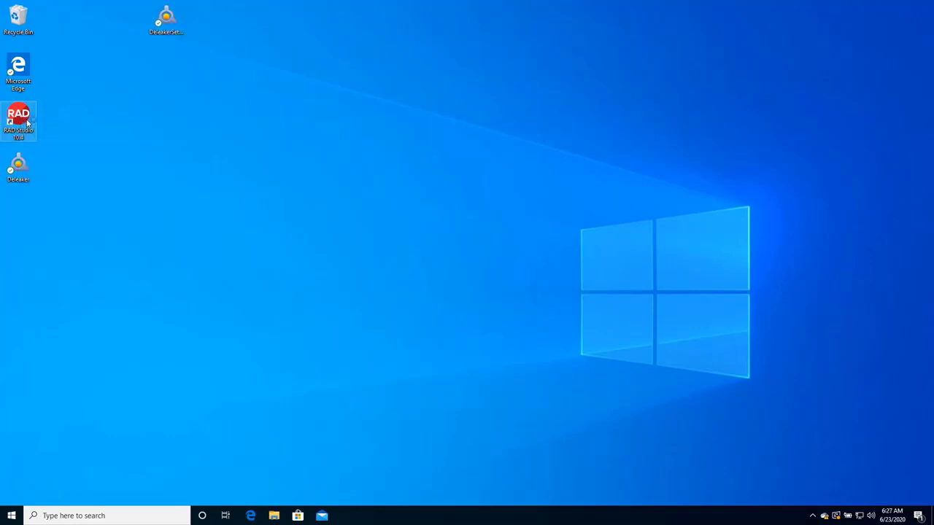
{"action": "double_click", "coordinate": [17, 120]}
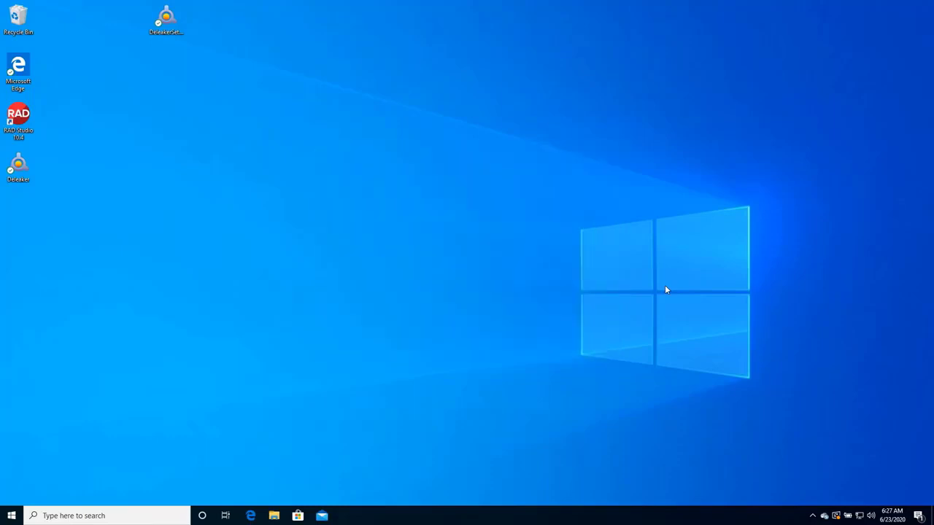
{"action": "double_click", "coordinate": [17, 116]}
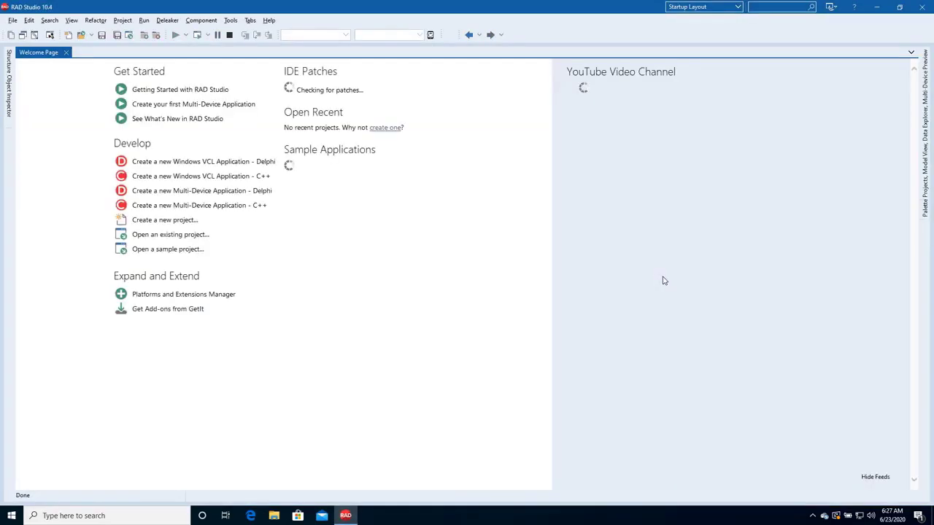
Close the Welcome page, show the integrated Deleaker window, then close it again.
{"action": "left_click", "coordinate": [66, 53]}
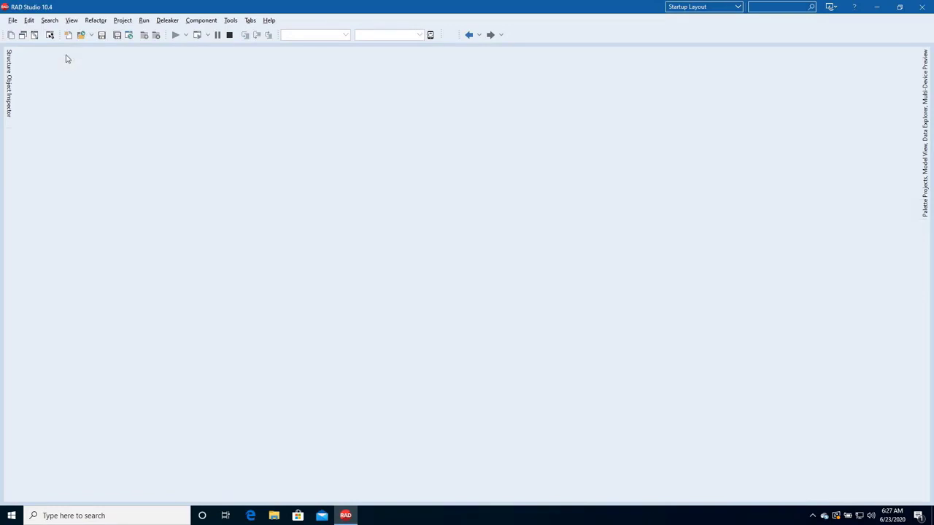
{"action": "left_click", "coordinate": [166, 20]}
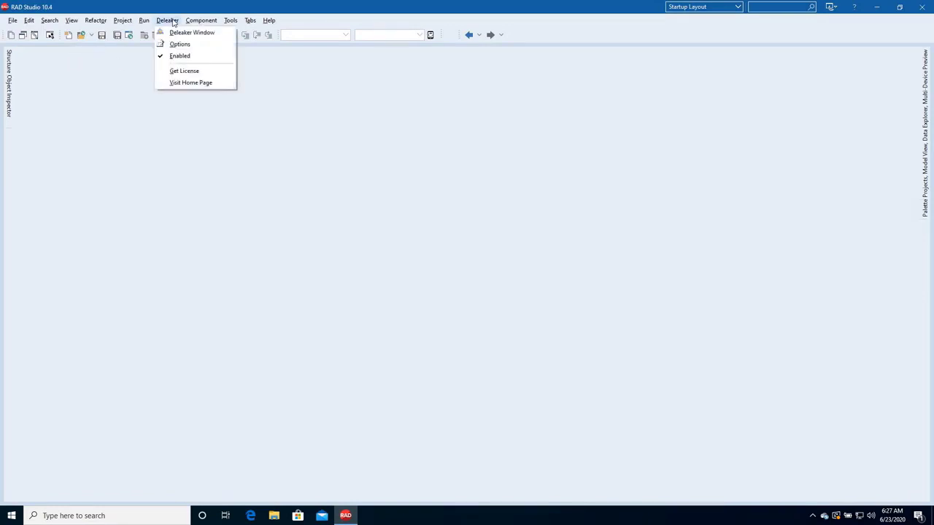
{"action": "mouse_move", "coordinate": [193, 32]}
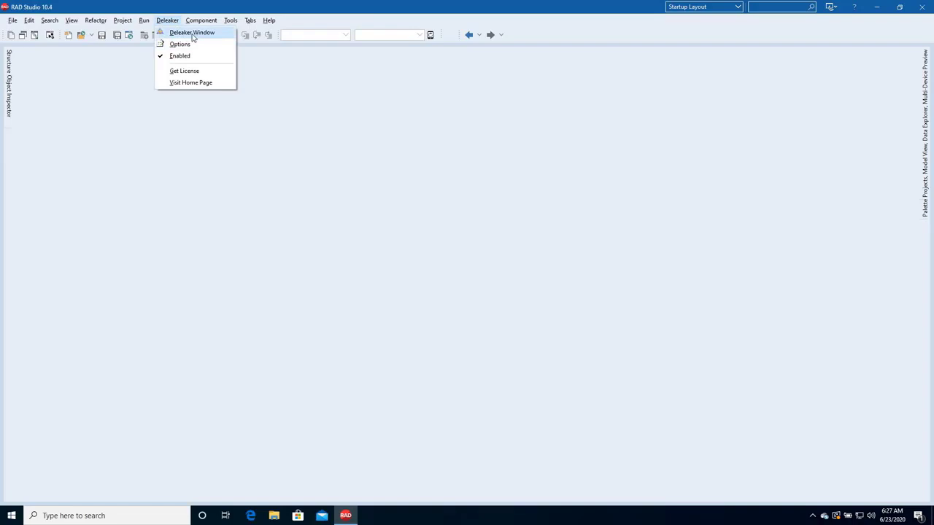
{"action": "left_click", "coordinate": [192, 32]}
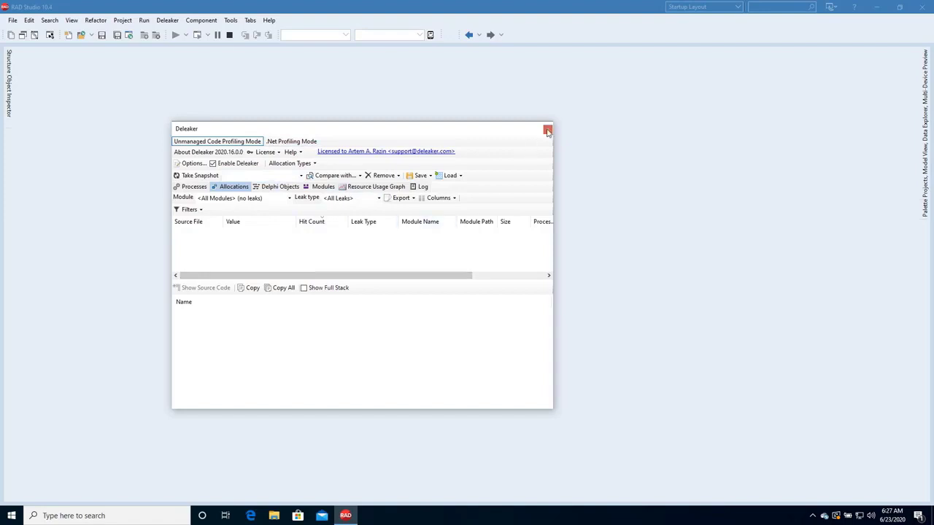
{"action": "left_click", "coordinate": [547, 130]}
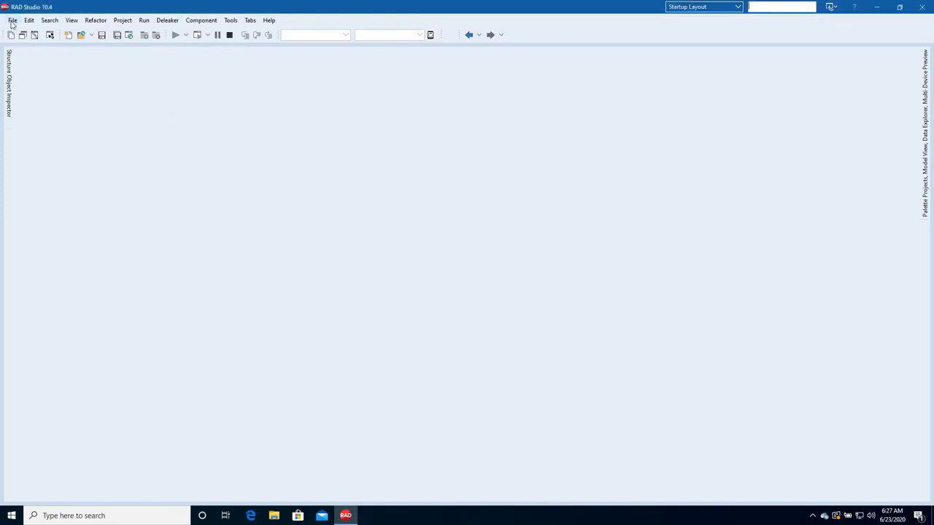
Create a new Windows VCL C++Builder application, Project1, and build it.
{"action": "left_click", "coordinate": [12, 21]}
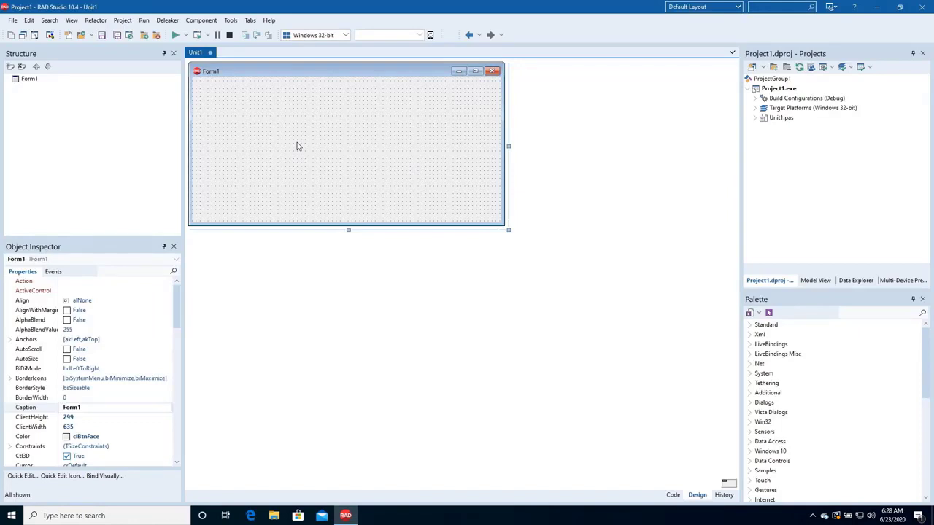
{"action": "left_click", "coordinate": [143, 20]}
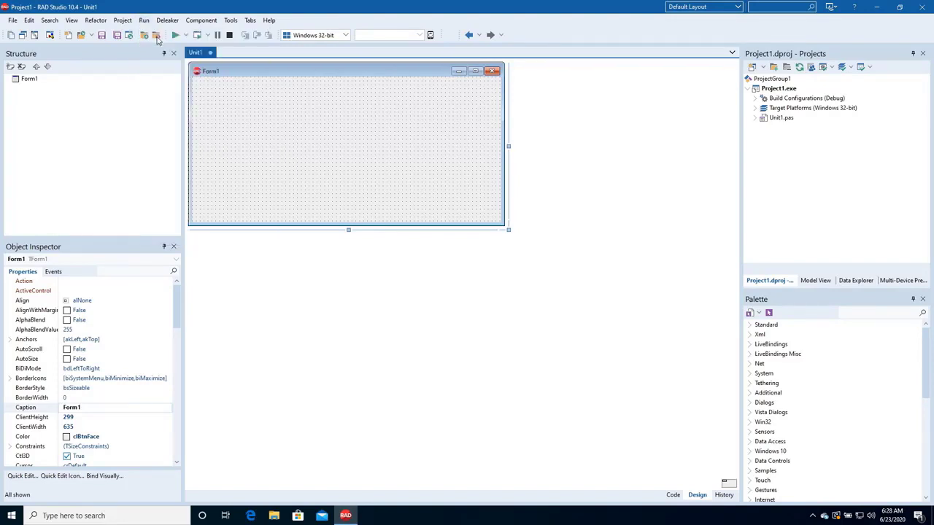
{"action": "left_click", "coordinate": [154, 35]}
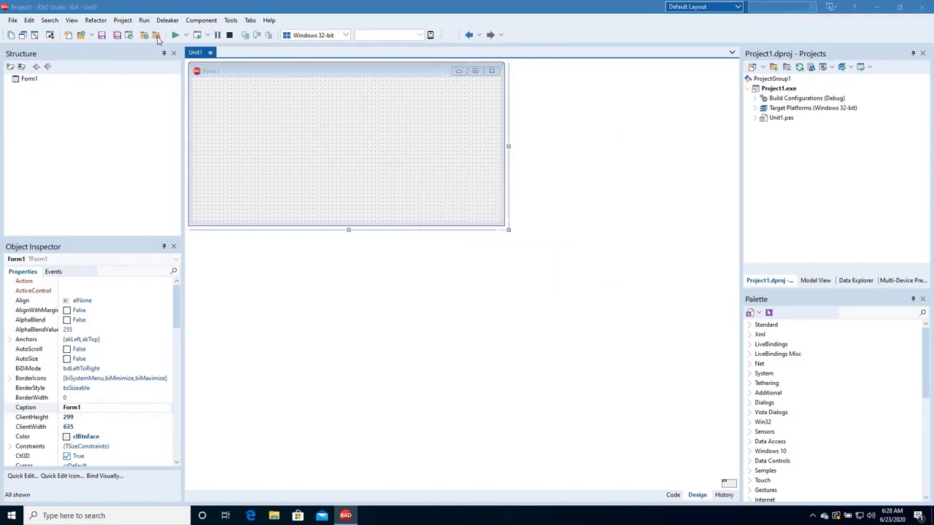
Run Project1 under the debugger and bring up the Deleaker window for it.
{"action": "left_click", "coordinate": [156, 35]}
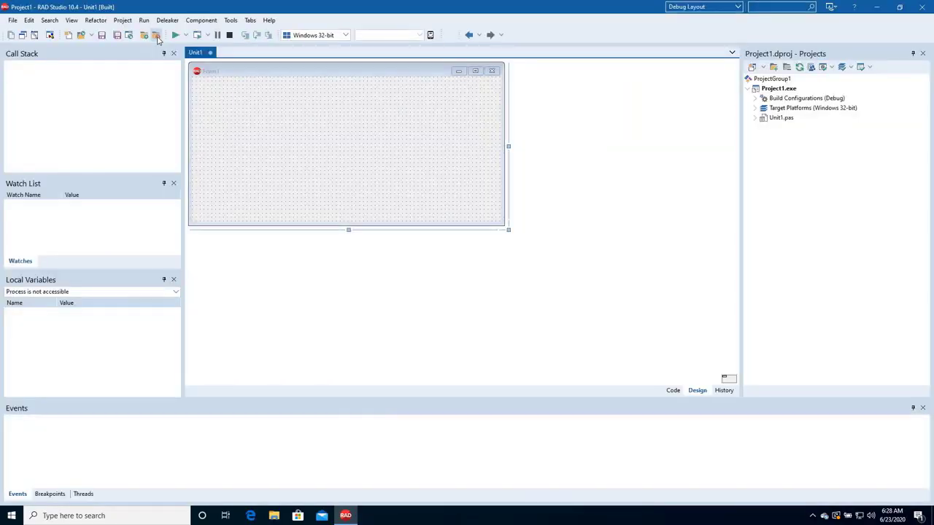
{"action": "mouse_move", "coordinate": [156, 35]}
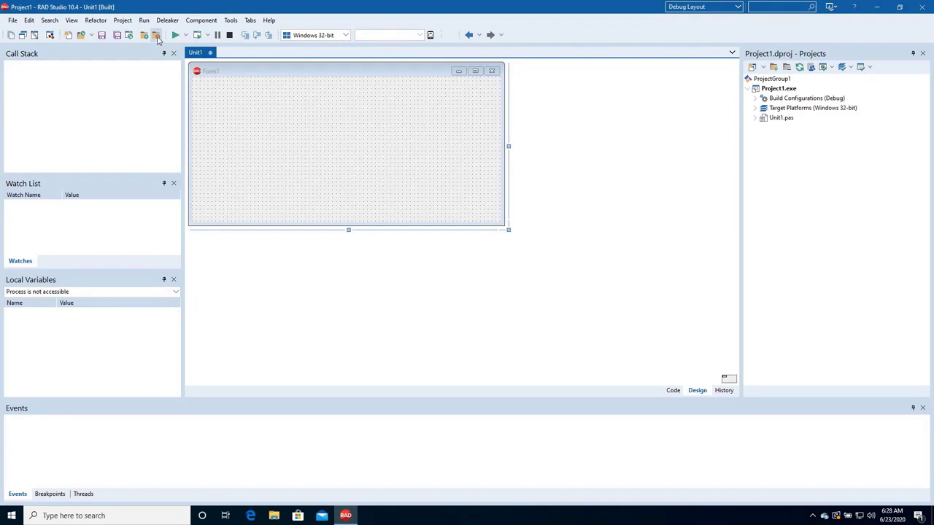
{"action": "left_click", "coordinate": [175, 35]}
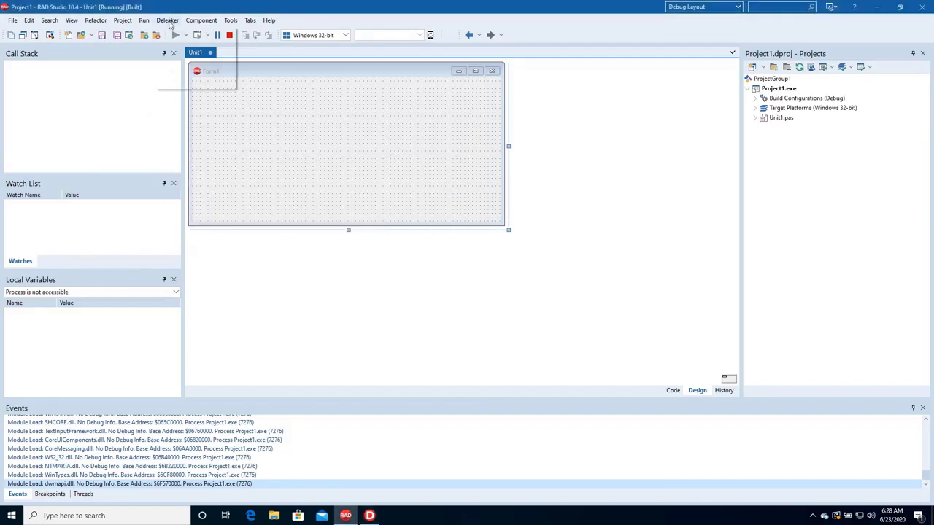
{"action": "left_click", "coordinate": [166, 21]}
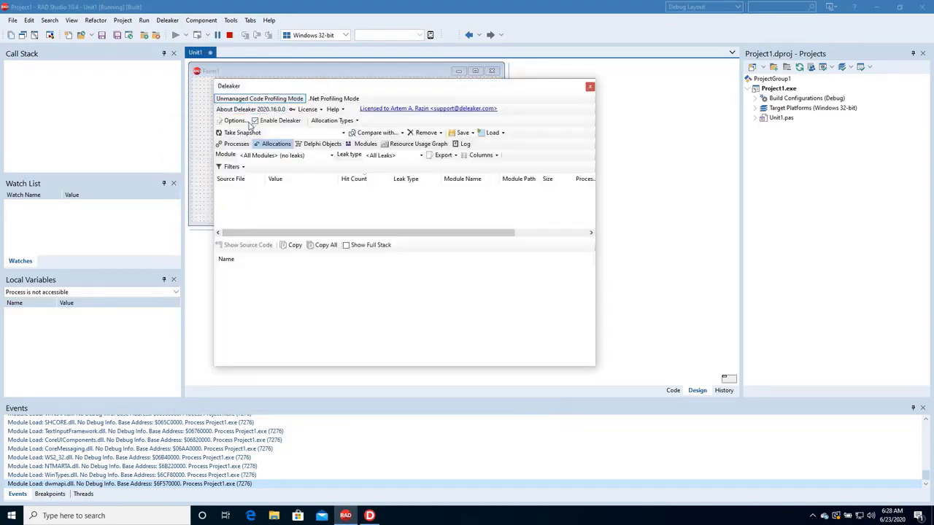
Take a memory snapshot of running Project1 and list its Delphi object classes.
{"action": "left_click", "coordinate": [241, 132]}
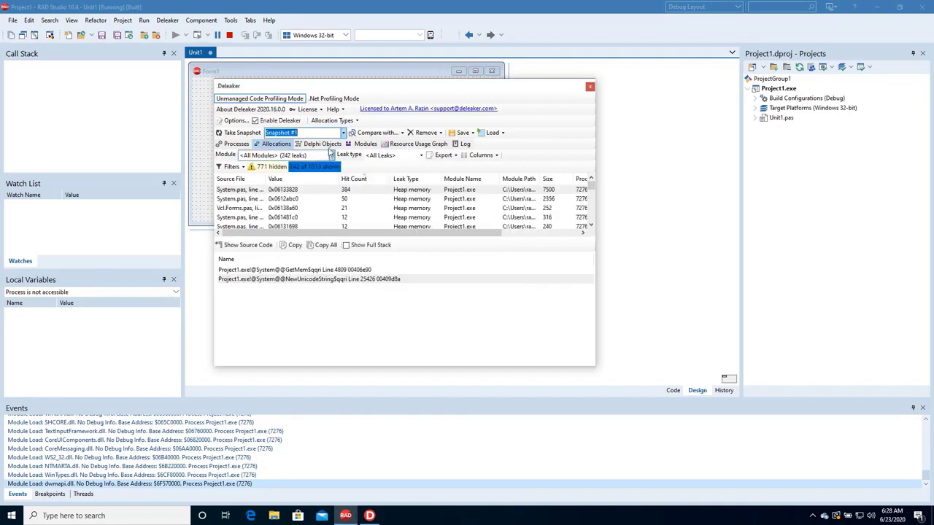
{"action": "left_click", "coordinate": [320, 144]}
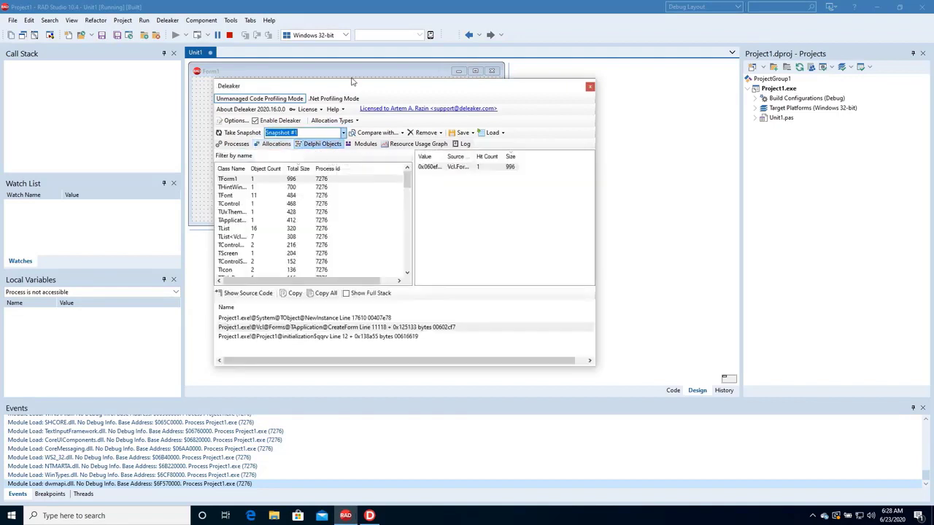
{"action": "mouse_move", "coordinate": [373, 108]}
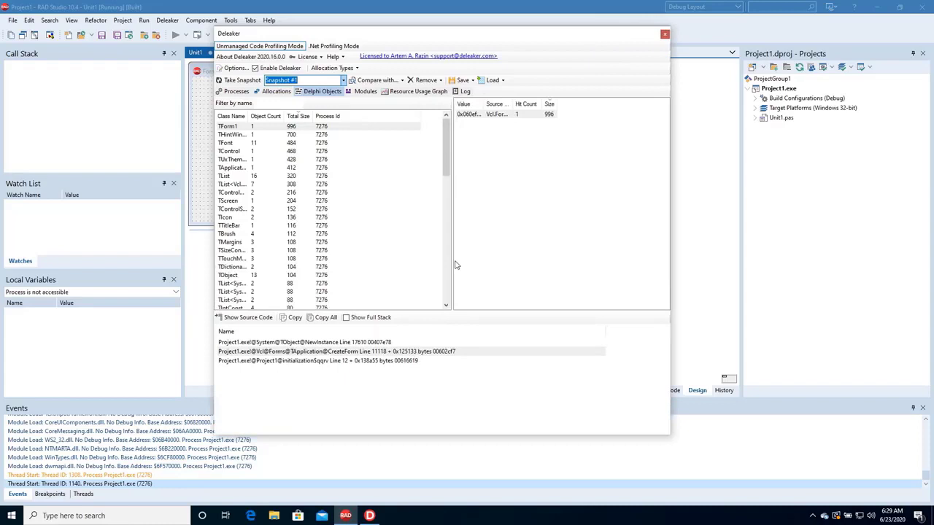
Select the TForm1 object, show its full creation call stack including CreateForm and system frames.
{"action": "left_click", "coordinate": [228, 126]}
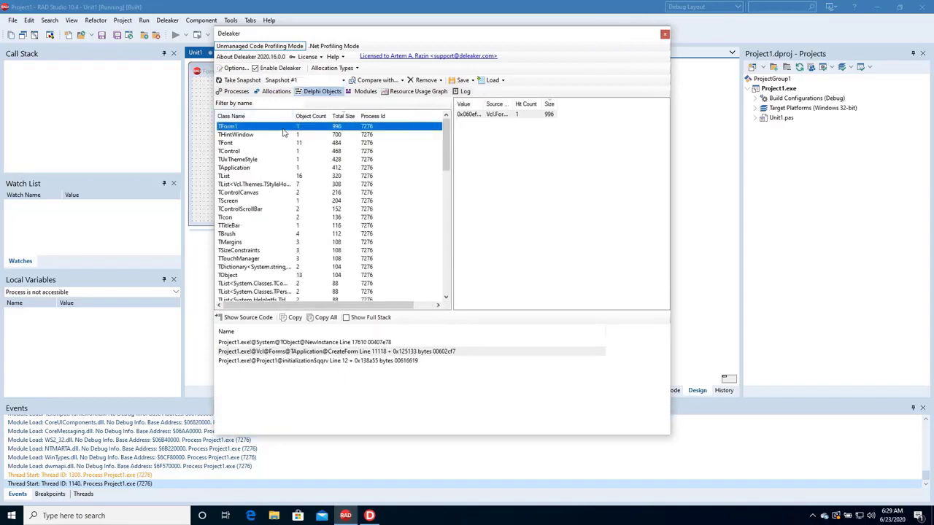
{"action": "mouse_move", "coordinate": [423, 188]}
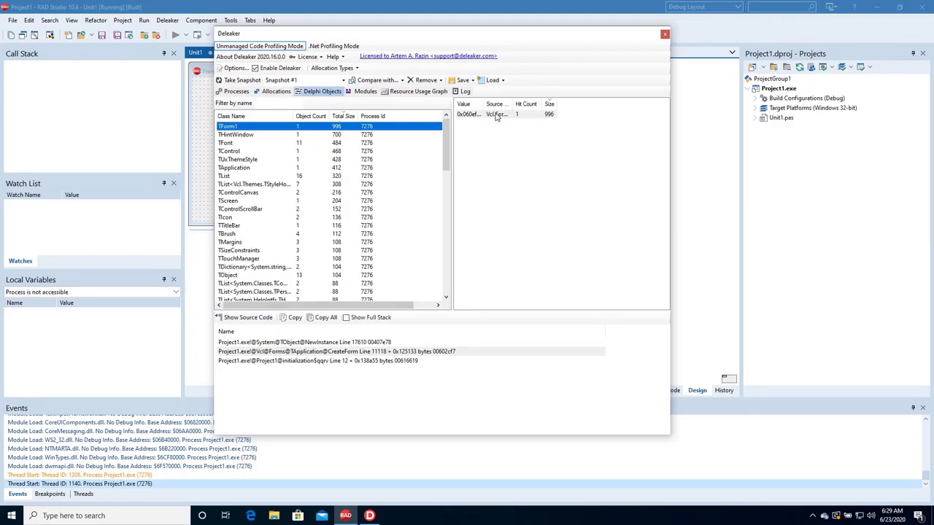
{"action": "left_click", "coordinate": [227, 125]}
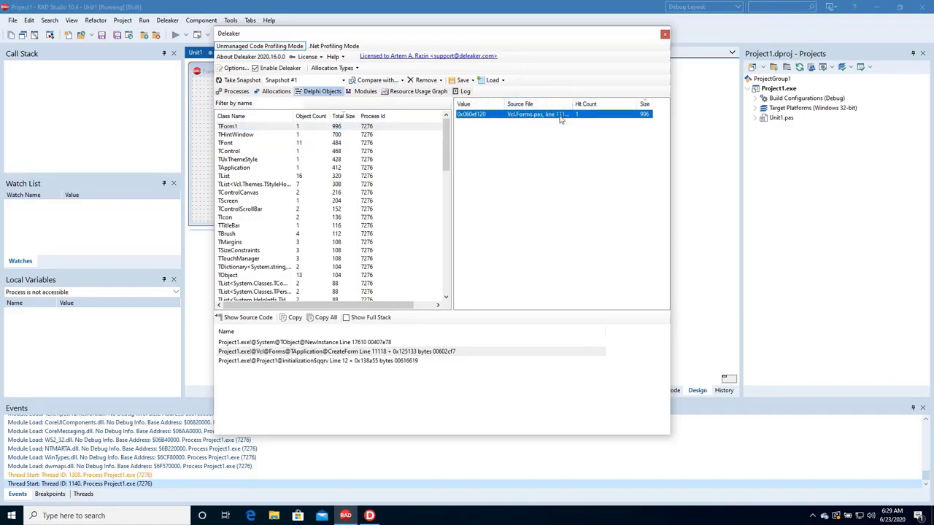
{"action": "left_click", "coordinate": [357, 350]}
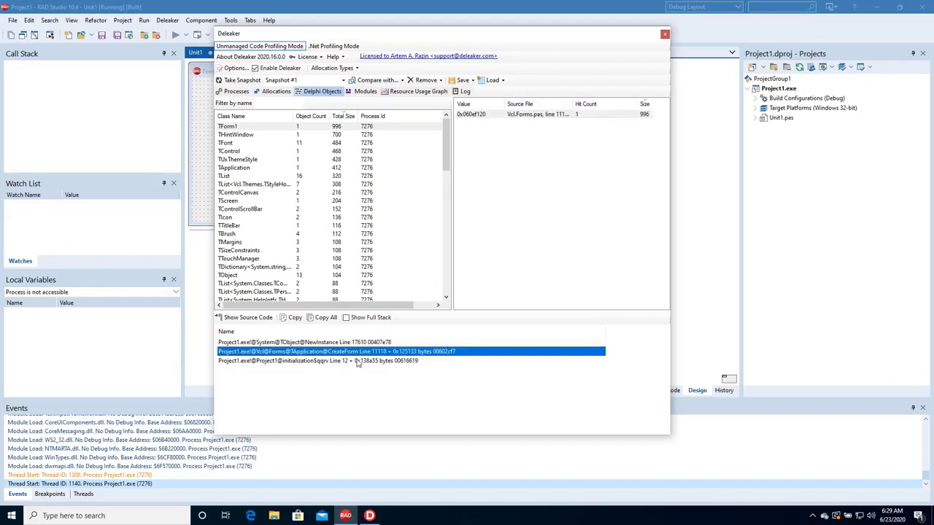
{"action": "left_click", "coordinate": [347, 317]}
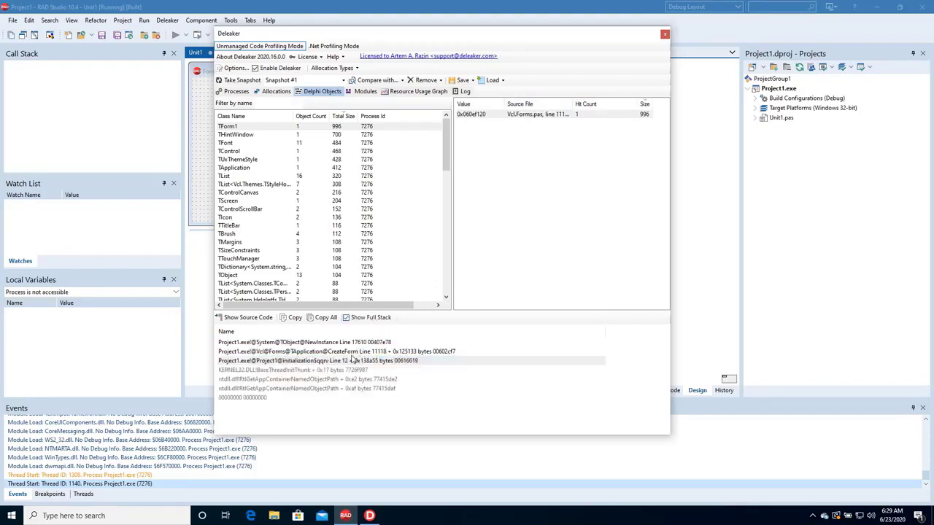
{"action": "mouse_move", "coordinate": [394, 196]}
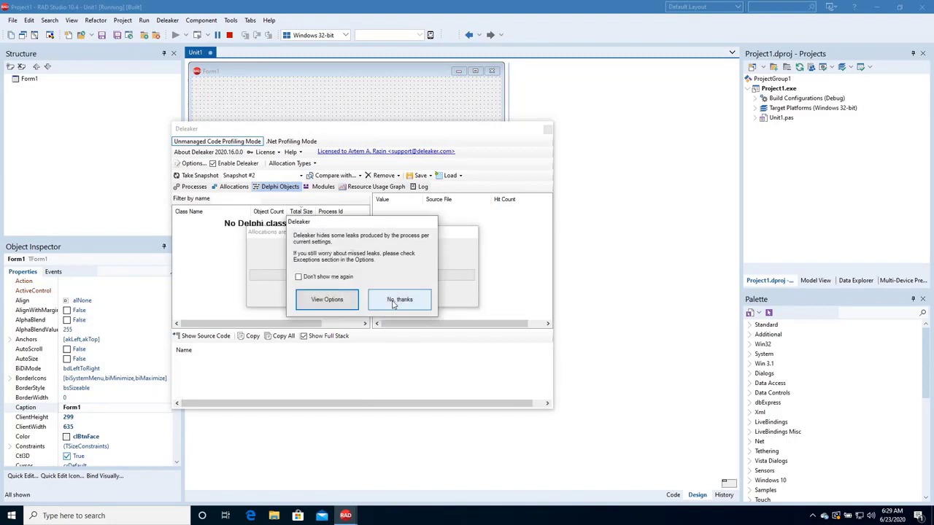
{"action": "left_click", "coordinate": [297, 277]}
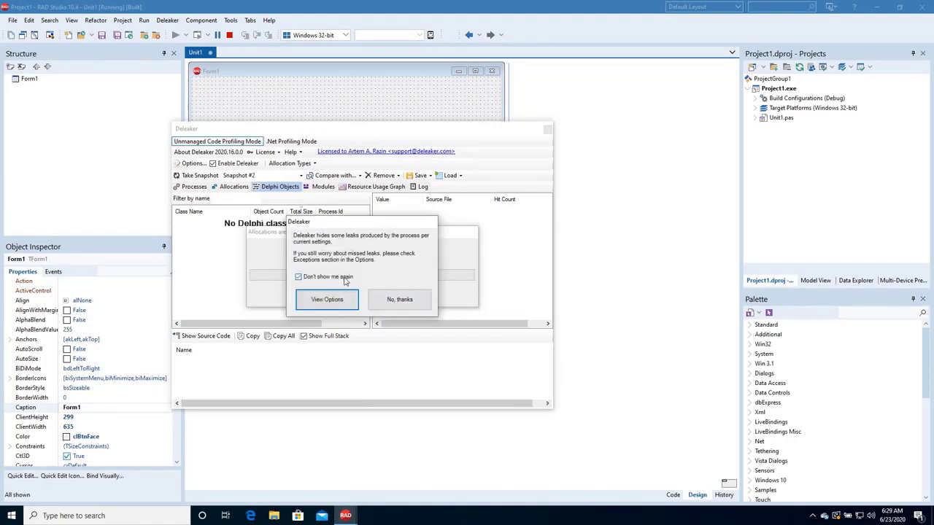
Decline the hidden-leaks notice, confirm the allocations show no leaks, and close Deleaker.
{"action": "left_click", "coordinate": [400, 299]}
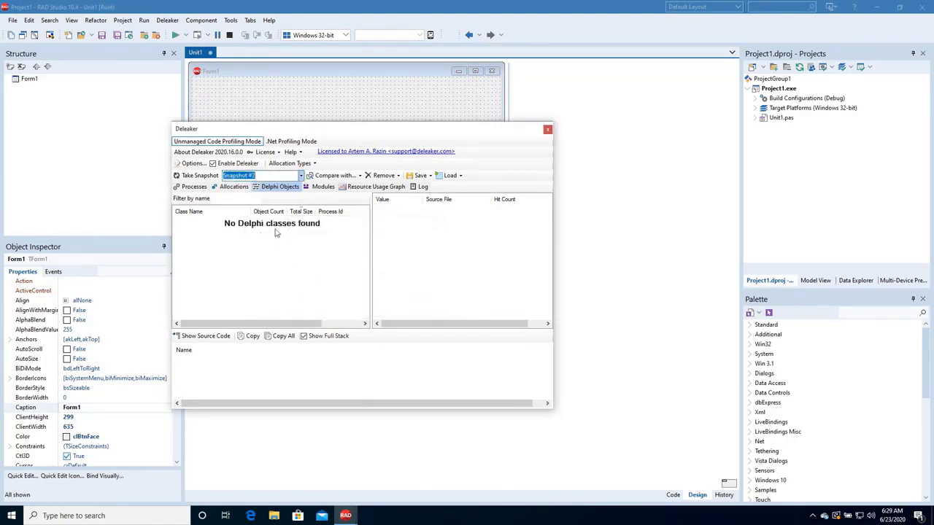
{"action": "left_click", "coordinate": [234, 187]}
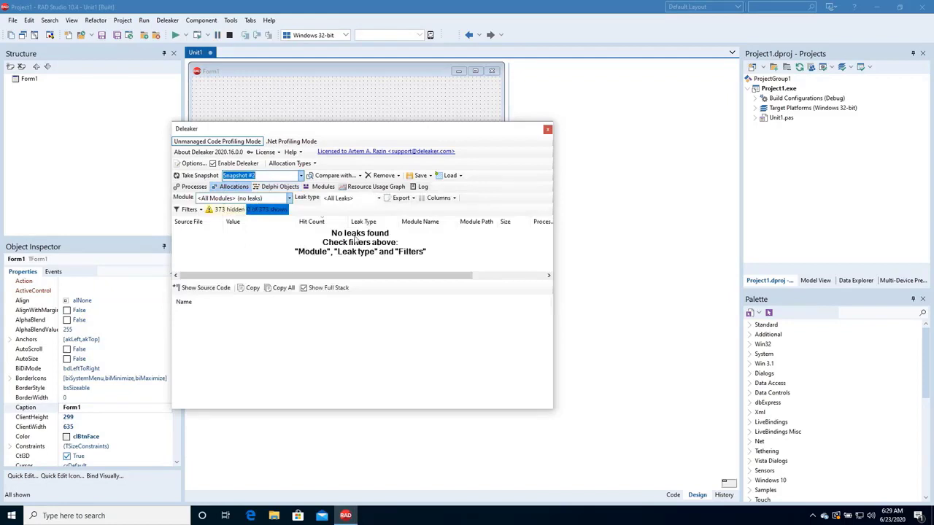
{"action": "mouse_move", "coordinate": [373, 260]}
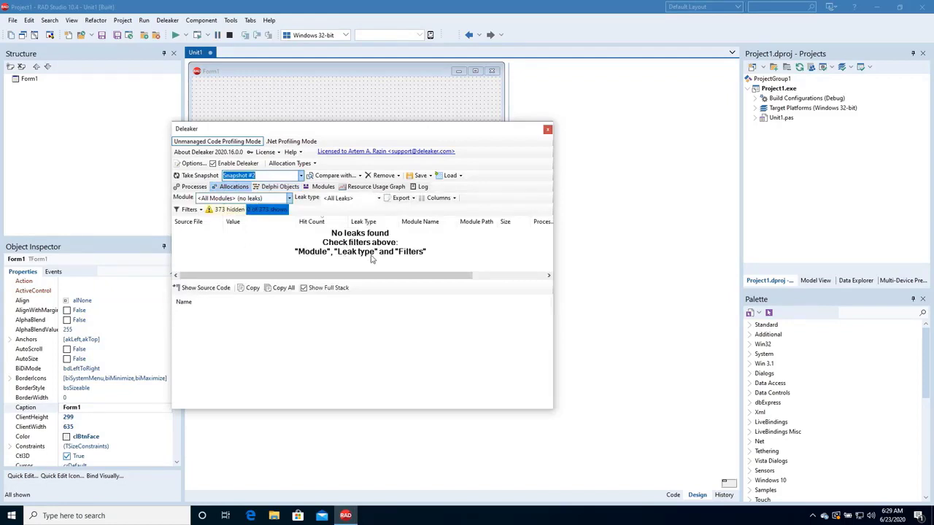
{"action": "left_click", "coordinate": [548, 128]}
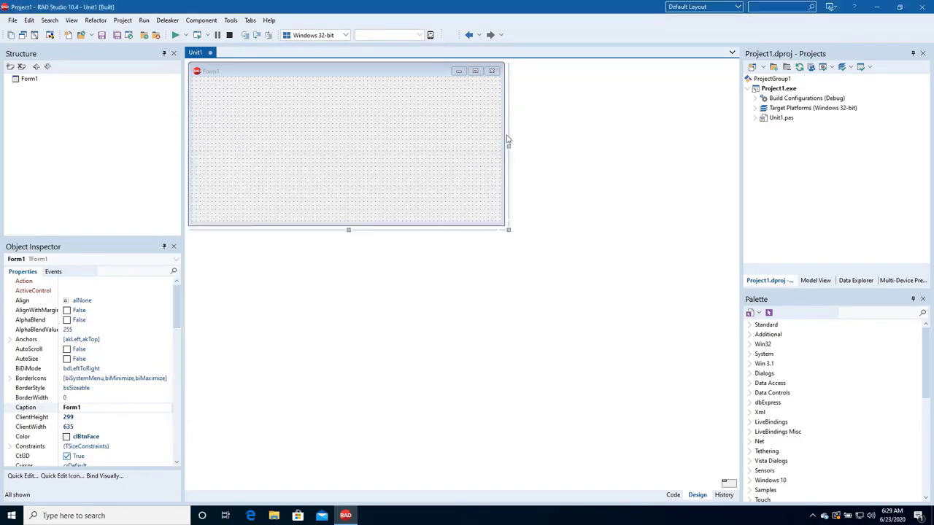
{"action": "mouse_move", "coordinate": [713, 351]}
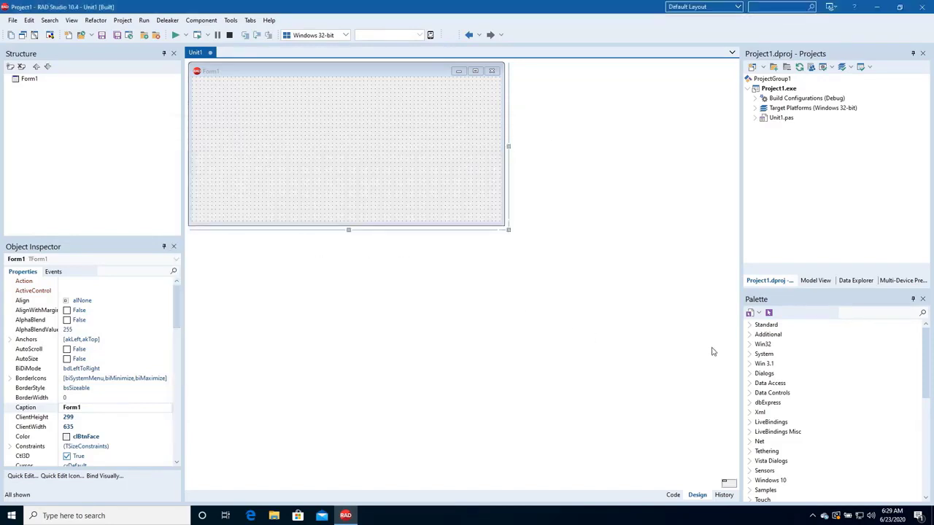
Drop a TButton on Form1 captioned 'Some leaks' and create its click handler.
{"action": "left_click", "coordinate": [766, 324]}
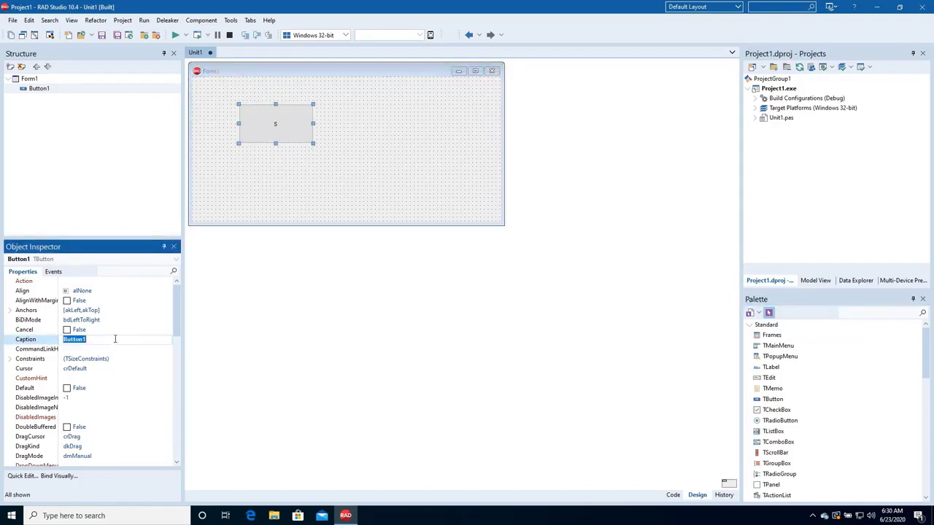
{"action": "type", "text": "Some leaks"}
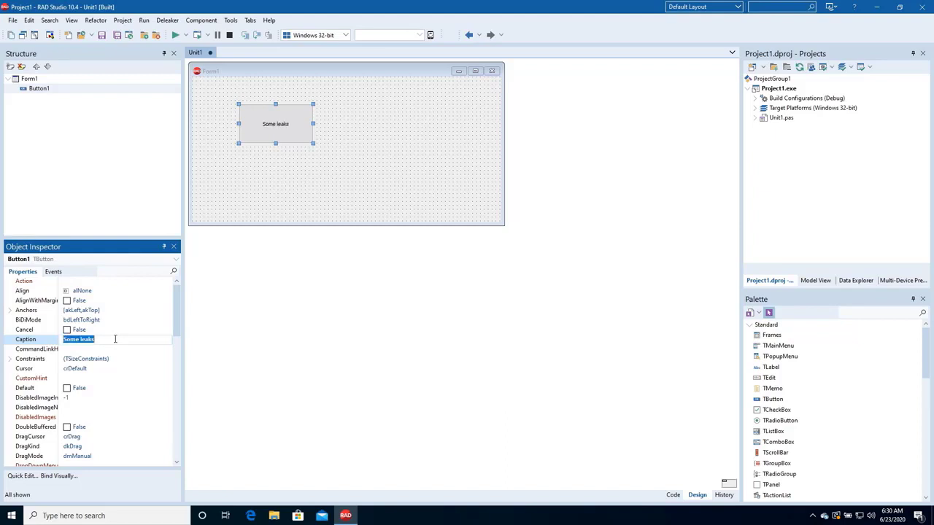
{"action": "mouse_move", "coordinate": [125, 351]}
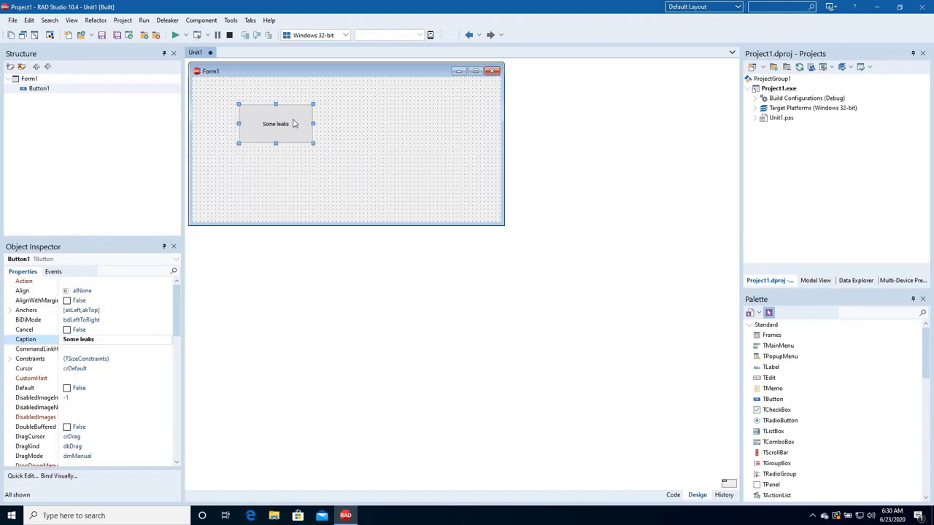
{"action": "double_click", "coordinate": [274, 123]}
{"action": "type", "text": "va"}
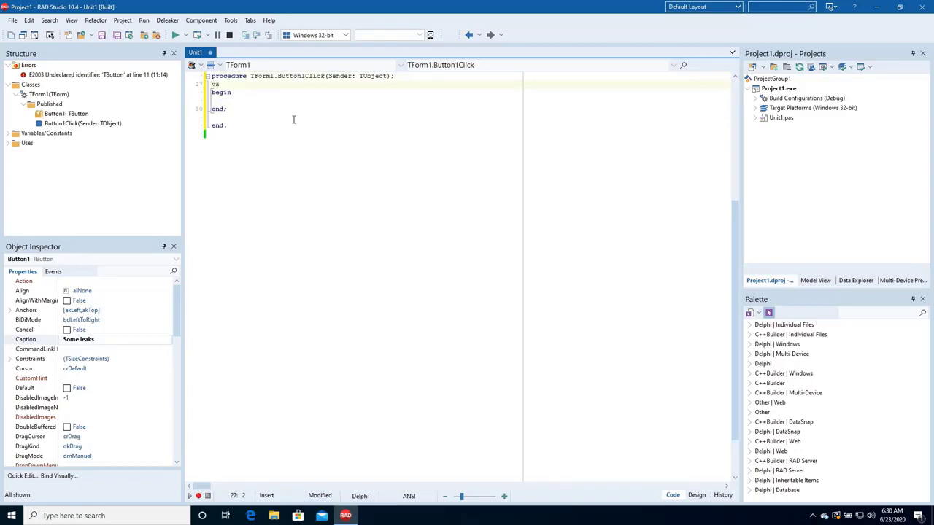
Declare p: Pointer and allocate 100 bytes into it with GetMem(p, 100).
{"action": "type", "text": "p:"}
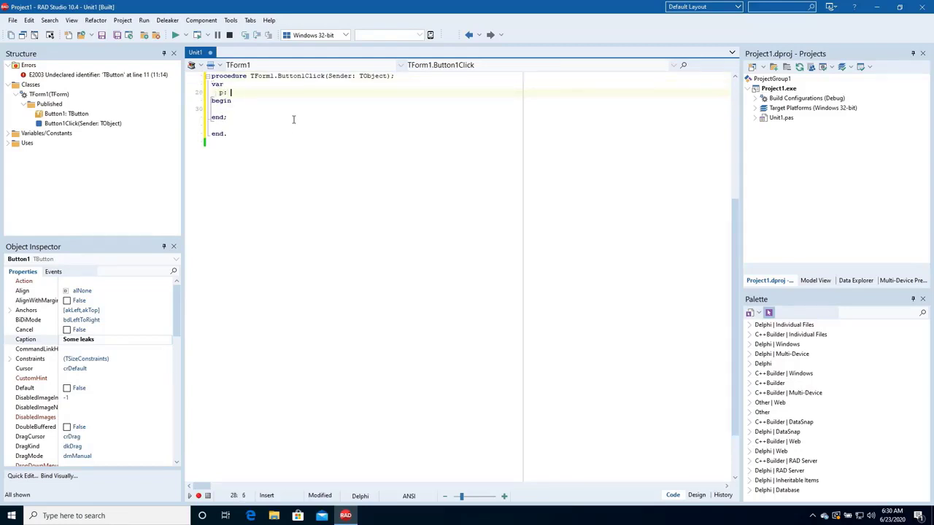
{"action": "type", "text": "Pointer;"}
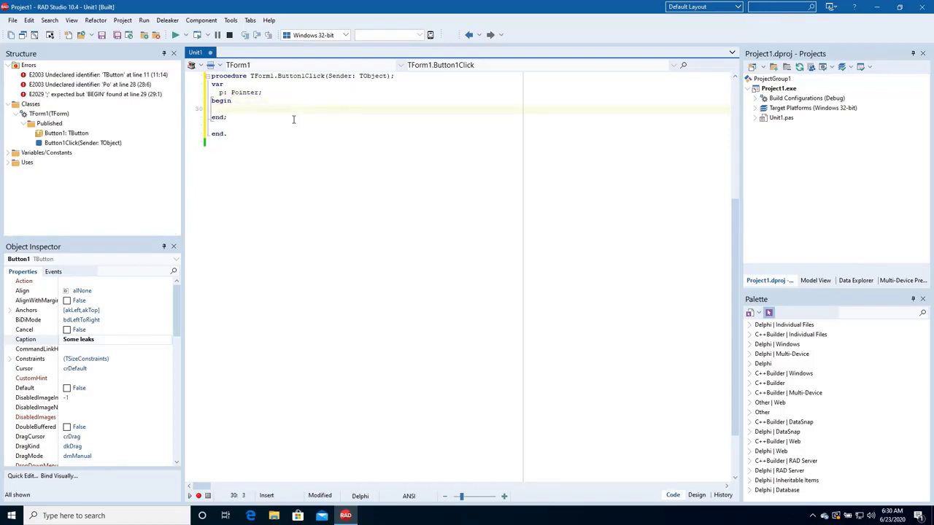
{"action": "type", "text": "GetMem("}
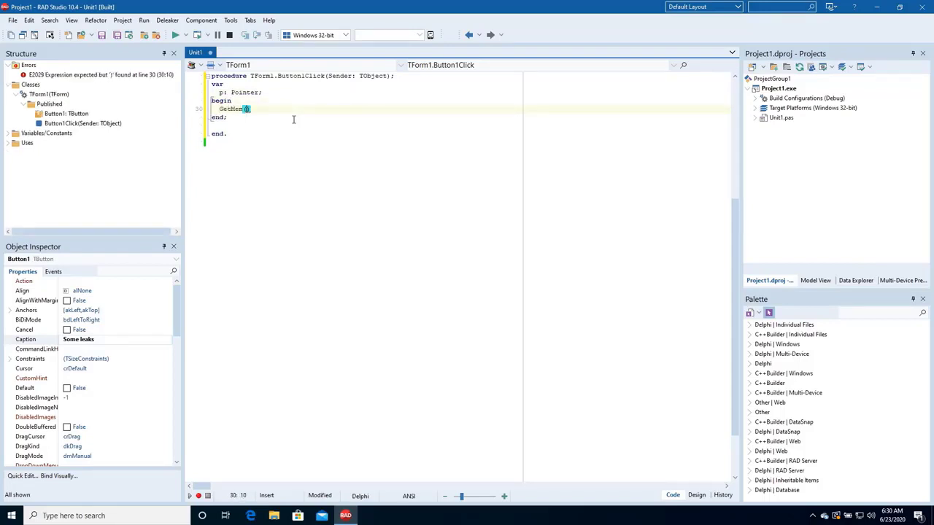
{"action": "type", "text": "(p, 100);"}
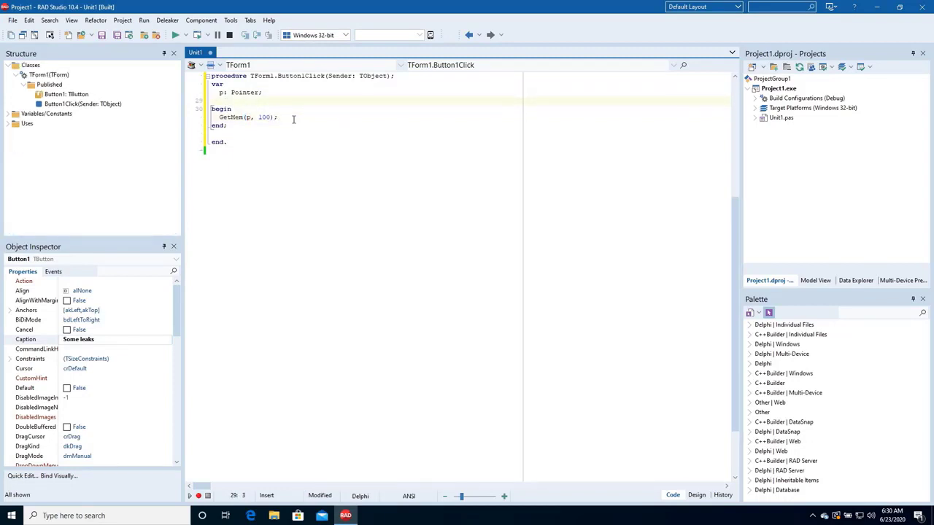
Declare list: TStringList and assign TStringList.Create without freeing it.
{"action": "type", "text": "lists"}
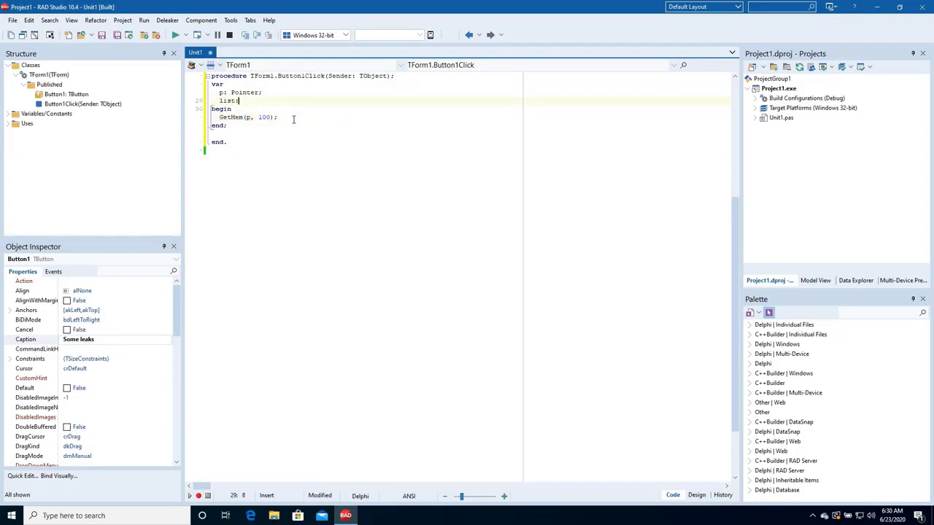
{"action": "type", "text": "TStringList;"}
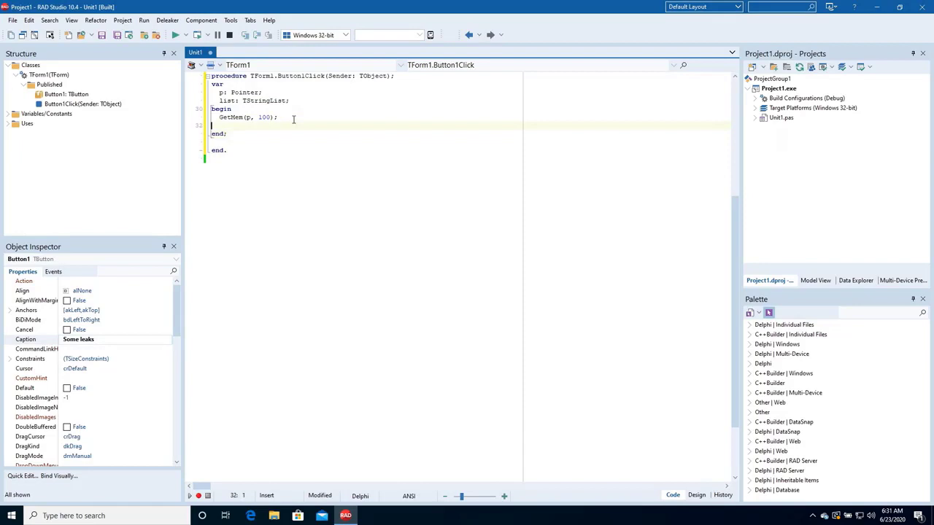
{"action": "type", "text": "list := TS"}
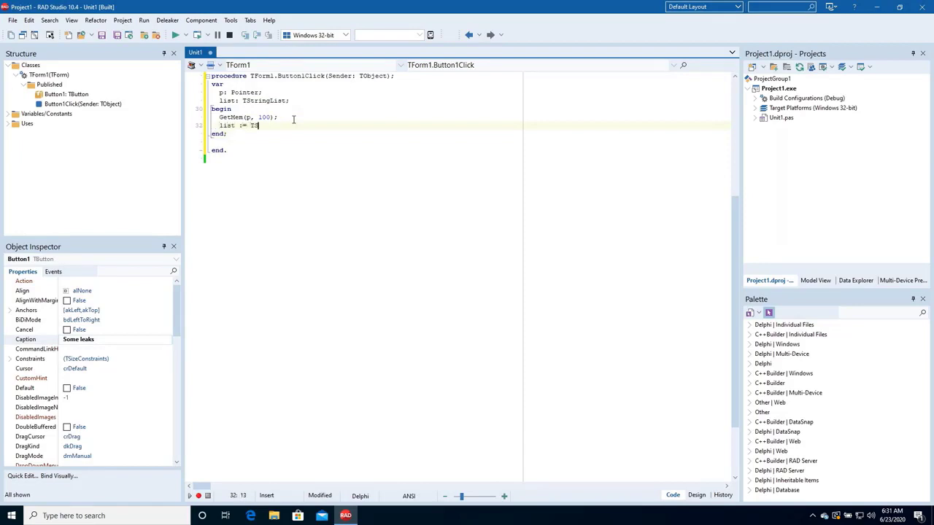
{"action": "type", "text": "tringList"}
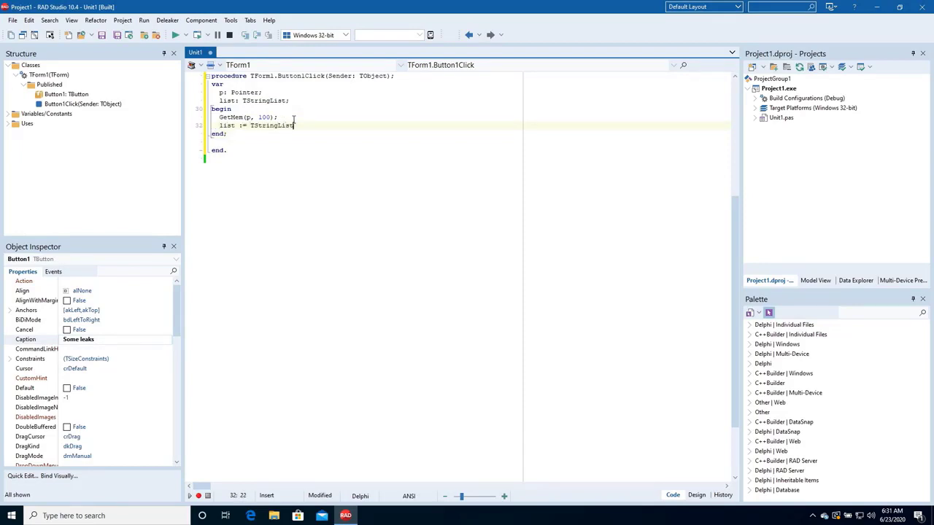
{"action": "type", "text": ".Create;"}
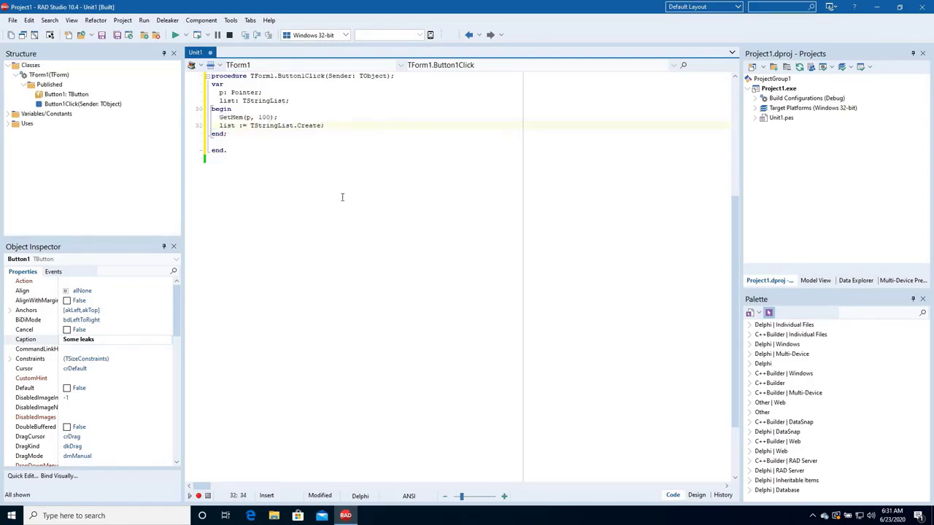
{"action": "left_click", "coordinate": [143, 21]}
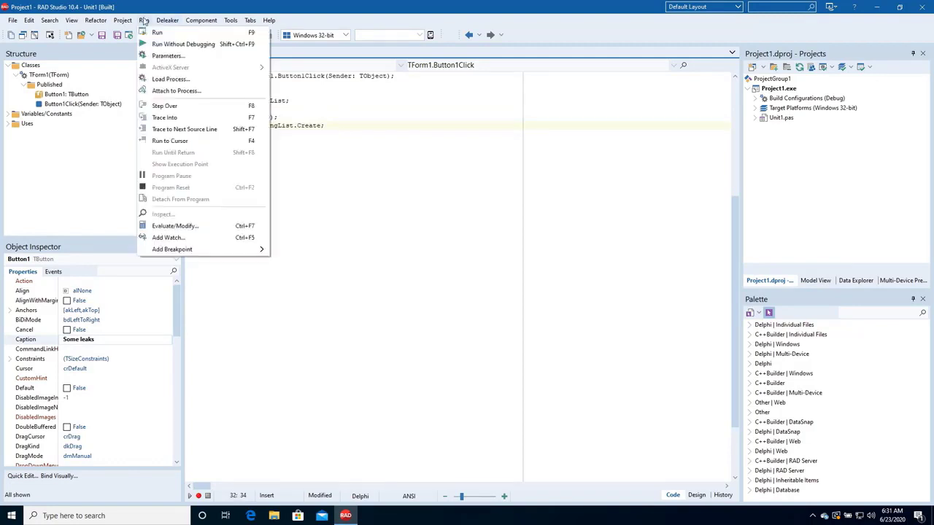
Run Project1, hit its Some leaks button, and close the form so Deleaker reports the leak.
{"action": "left_click", "coordinate": [158, 32]}
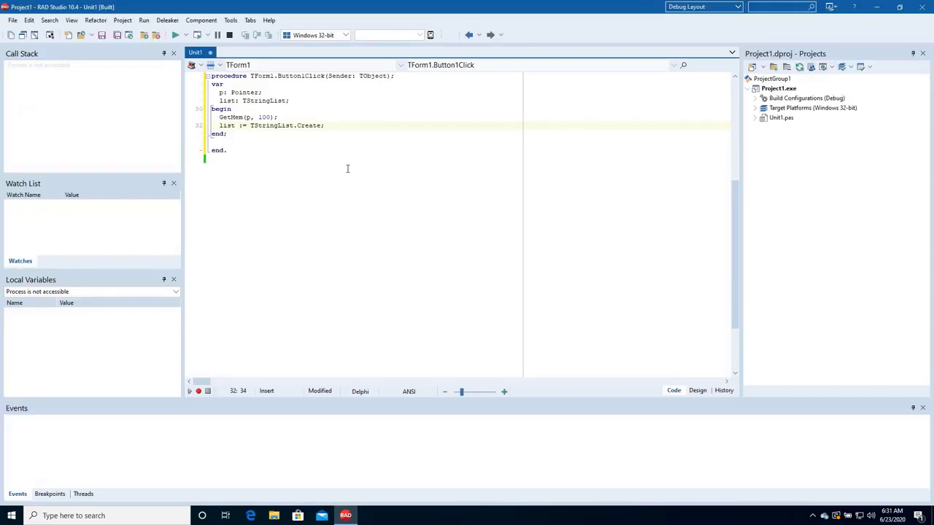
{"action": "left_click", "coordinate": [176, 35]}
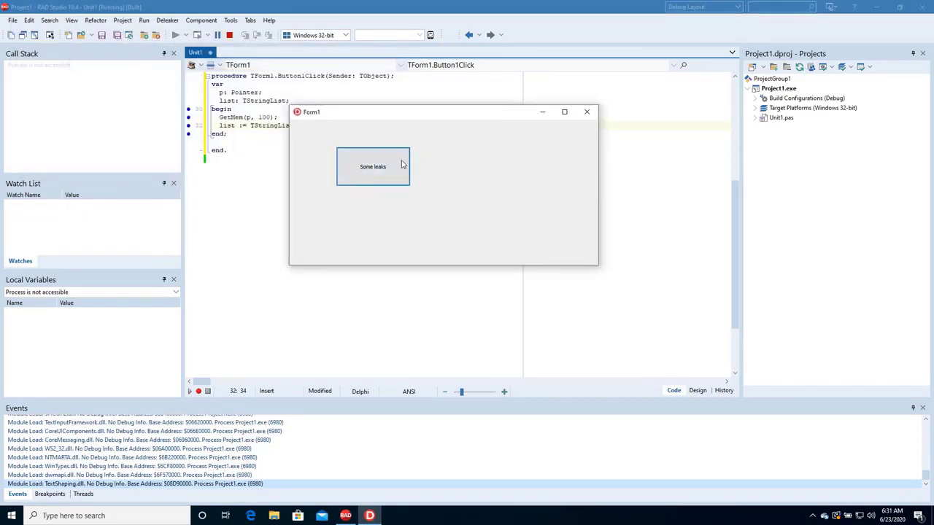
{"action": "mouse_move", "coordinate": [409, 158]}
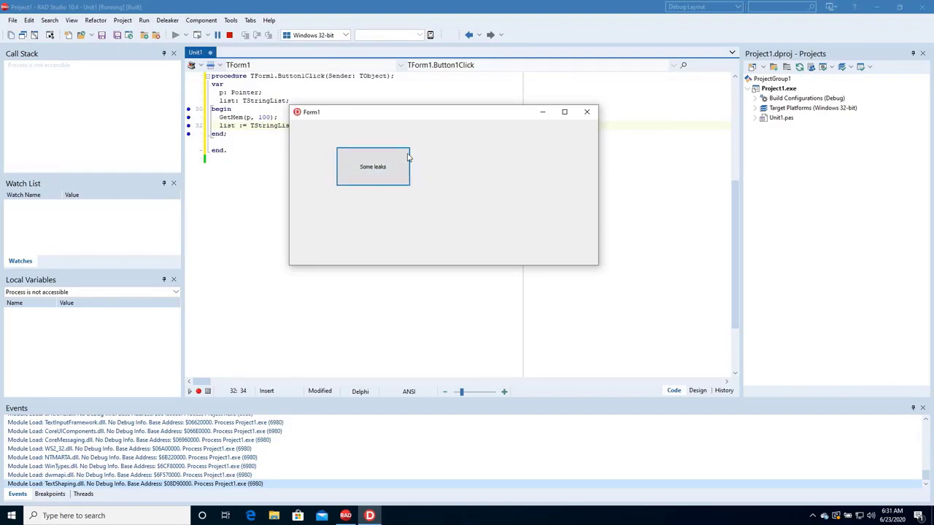
{"action": "mouse_move", "coordinate": [587, 110]}
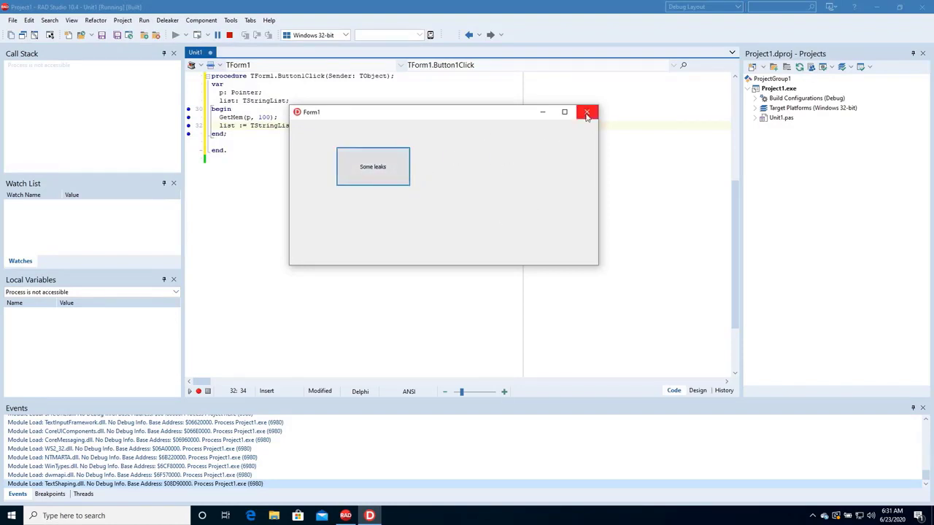
{"action": "left_click", "coordinate": [587, 111]}
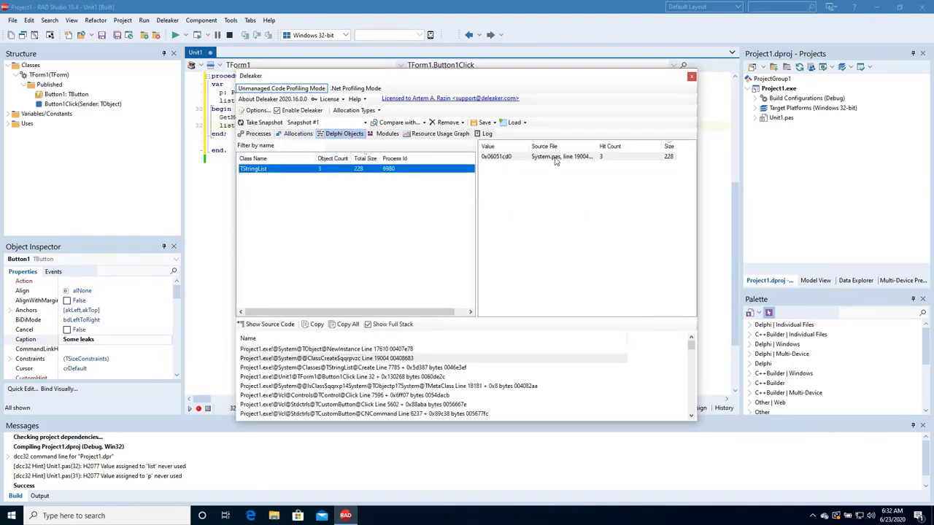
Select the leaked TStringList and jump from its Button1Click stack entry to list := TStringList.Create.
{"action": "left_click", "coordinate": [576, 156]}
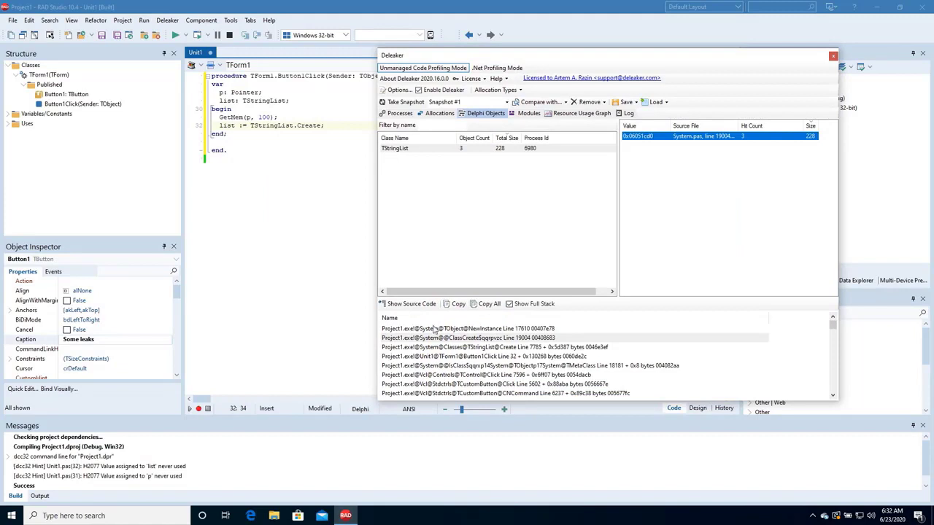
{"action": "left_click", "coordinate": [508, 303]}
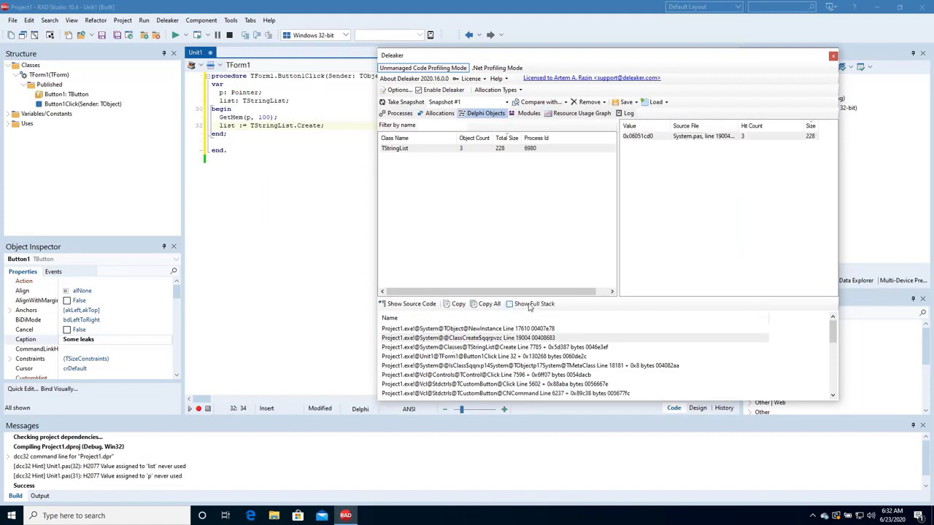
{"action": "left_click", "coordinate": [499, 356]}
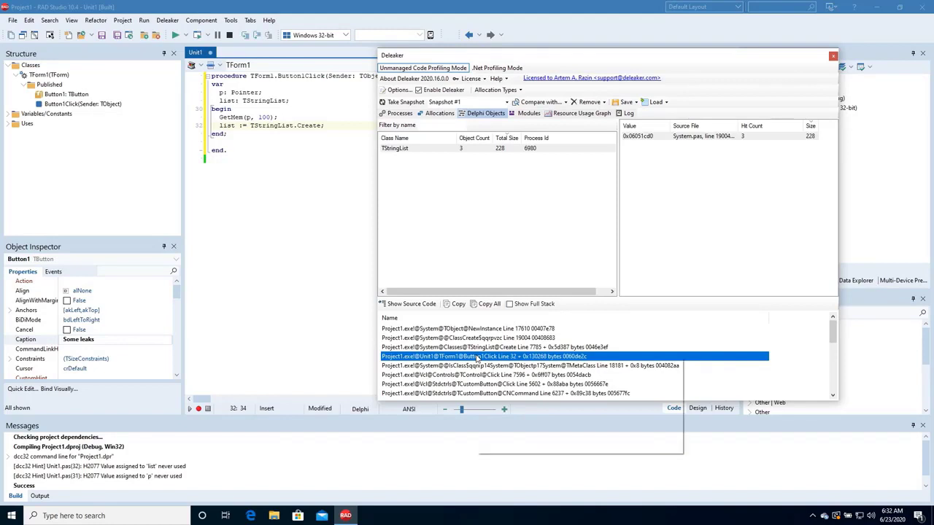
{"action": "right_click", "coordinate": [502, 356]}
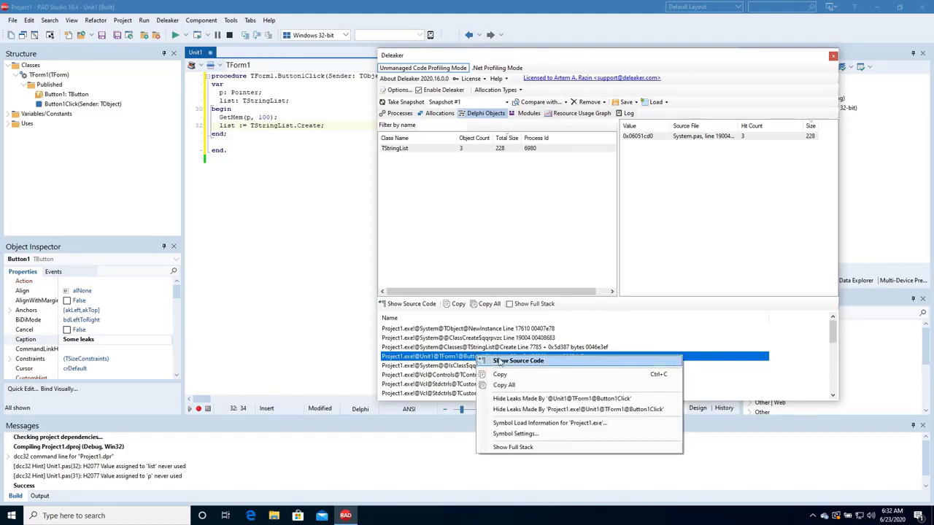
{"action": "left_click", "coordinate": [518, 360]}
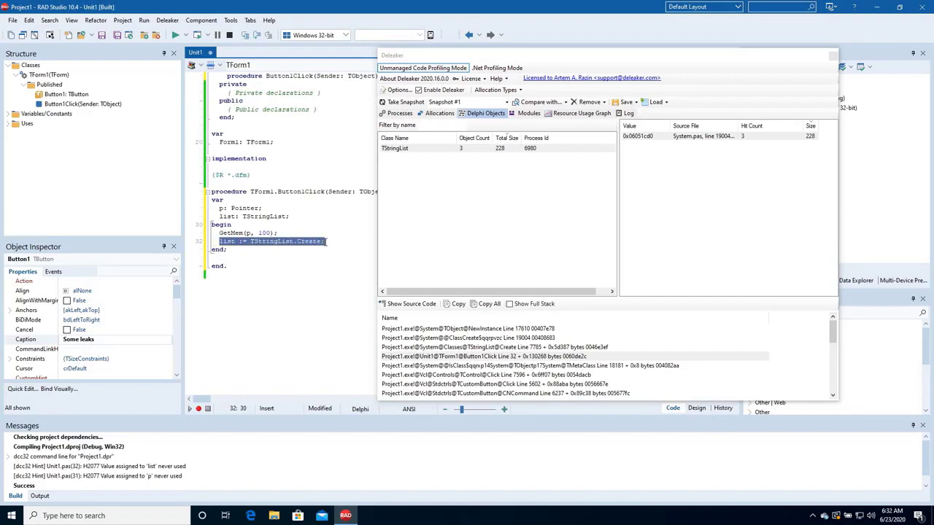
In Allocations, trace the Unit1.pas line 31 leak to GetMem(p, 100), then close the report.
{"action": "left_click", "coordinate": [438, 114]}
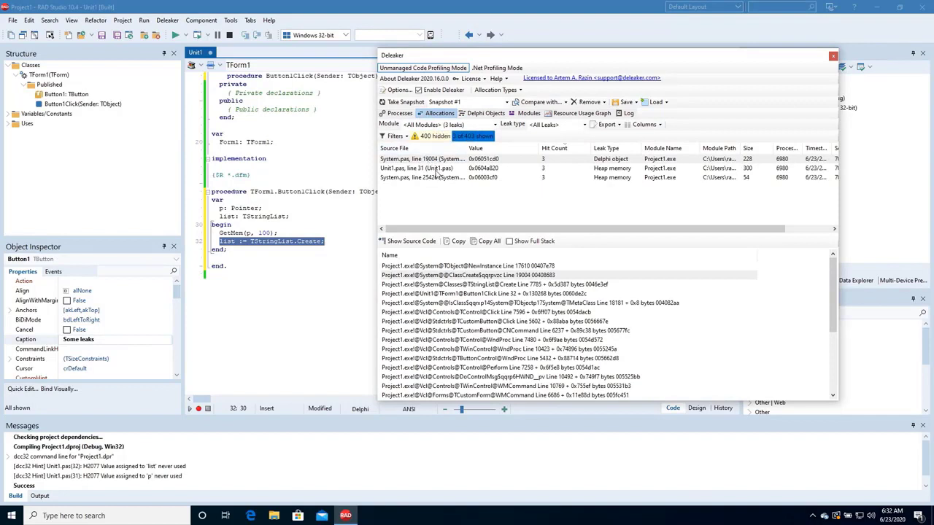
{"action": "left_click", "coordinate": [420, 168]}
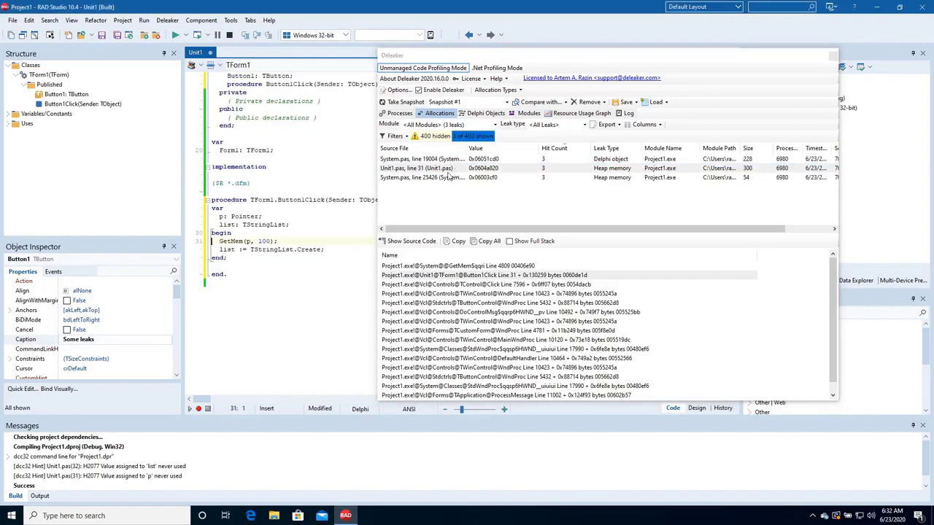
{"action": "left_click", "coordinate": [283, 243]}
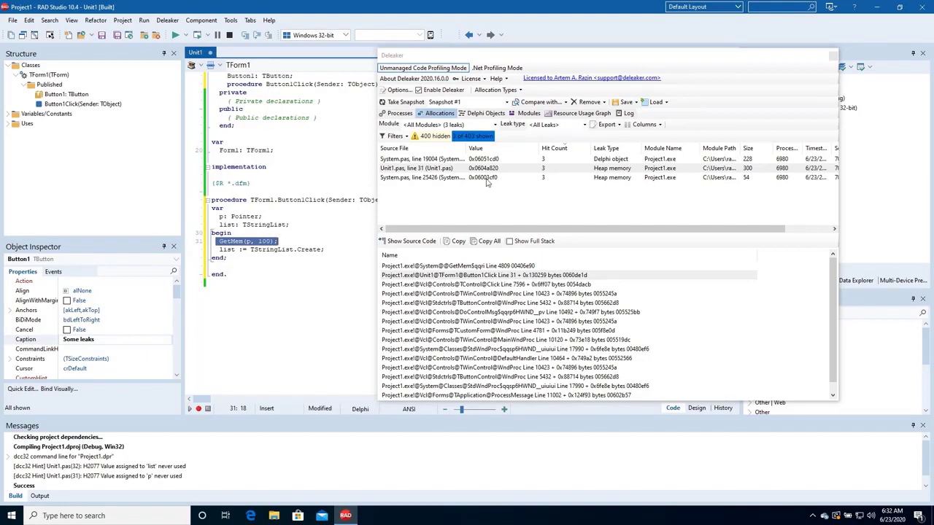
{"action": "left_click", "coordinate": [474, 168]}
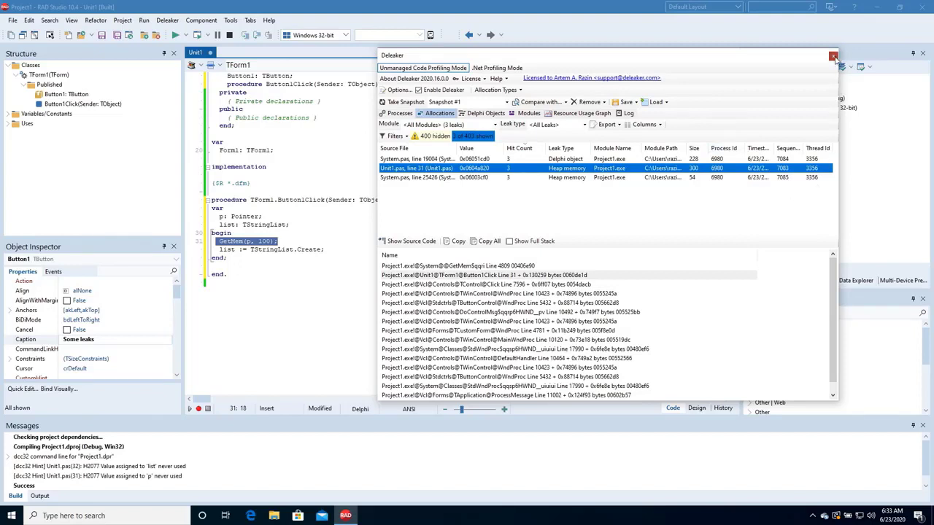
{"action": "left_click", "coordinate": [833, 56]}
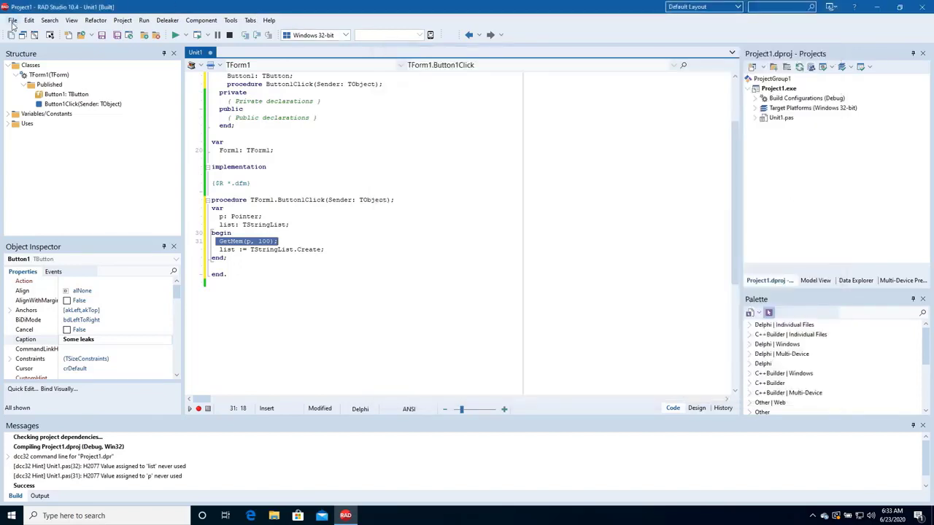
Close all without saving Project1 and create a new Windows VCL Application - C++Builder.
{"action": "left_click", "coordinate": [12, 21]}
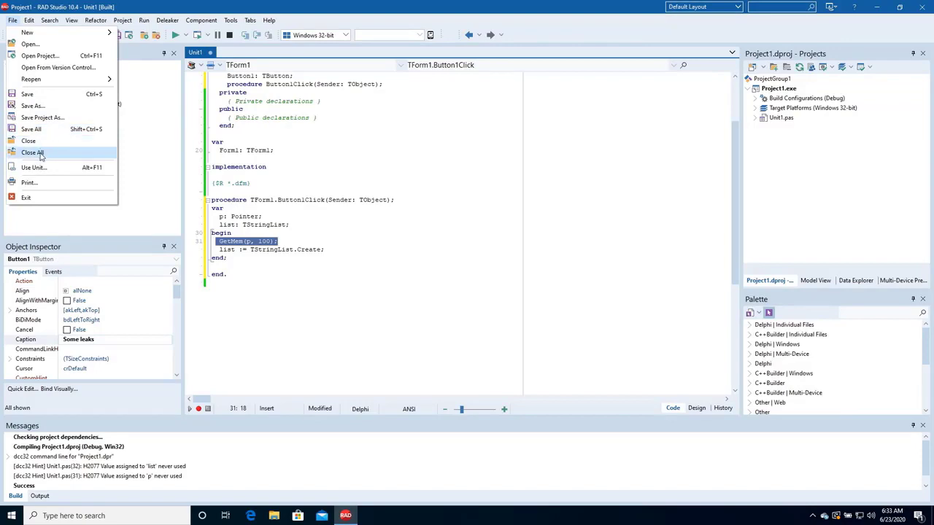
{"action": "left_click", "coordinate": [32, 153]}
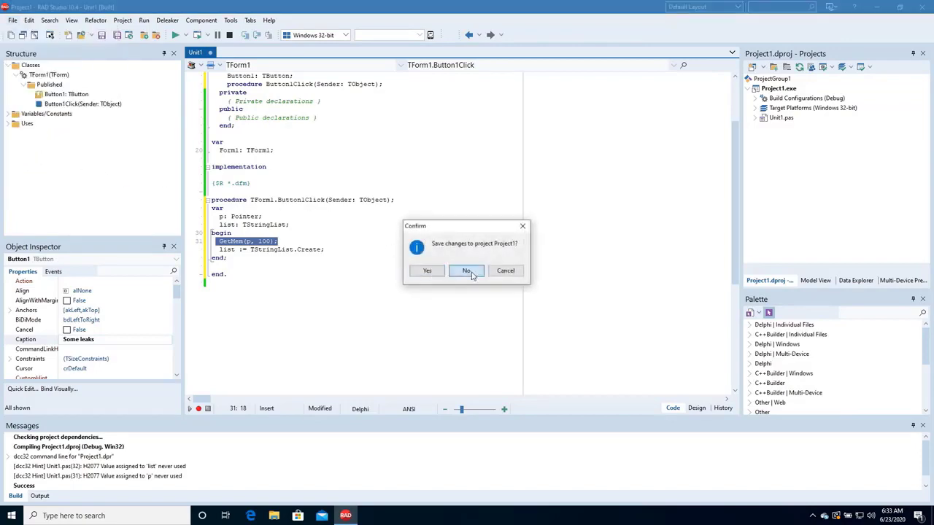
{"action": "left_click", "coordinate": [467, 270]}
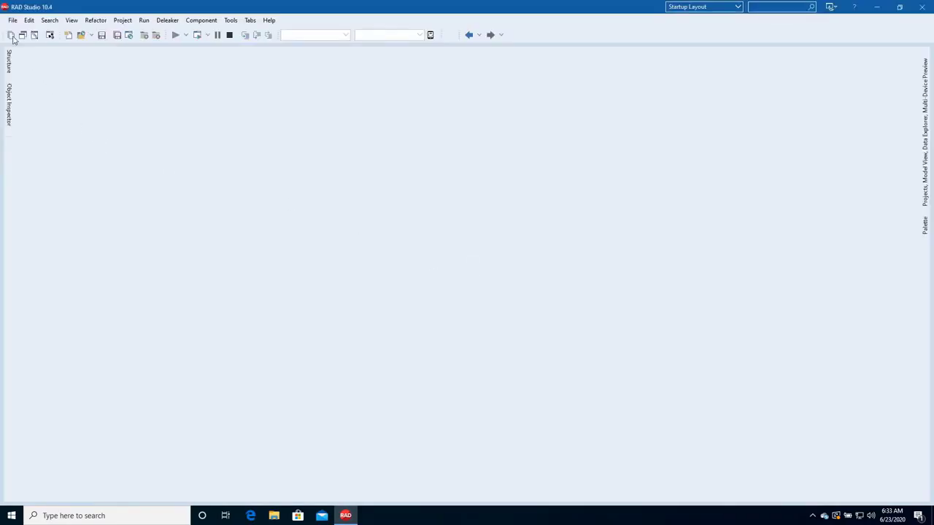
{"action": "left_click", "coordinate": [12, 20]}
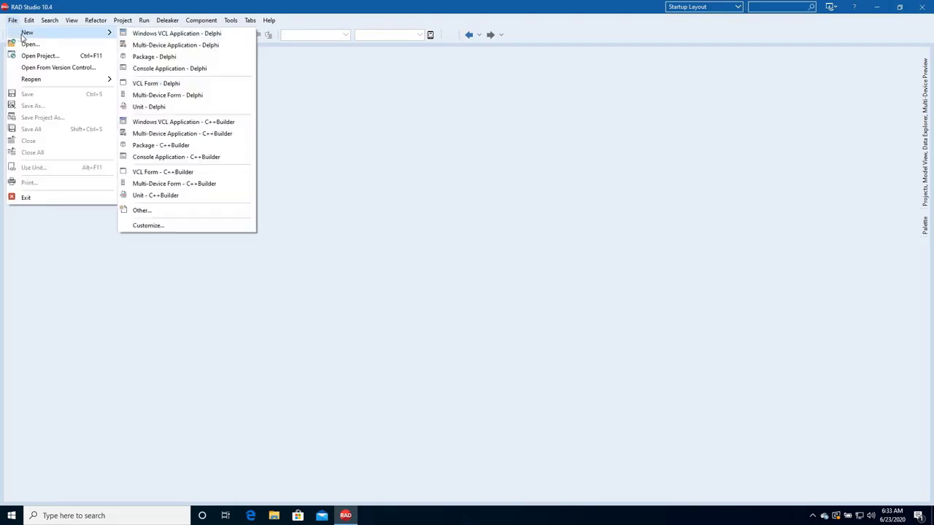
{"action": "mouse_move", "coordinate": [184, 121]}
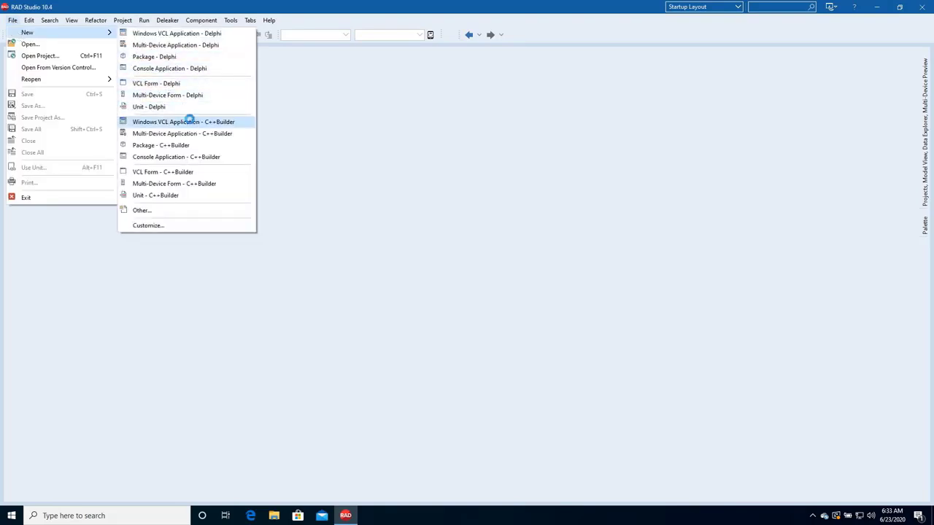
{"action": "left_click", "coordinate": [183, 121]}
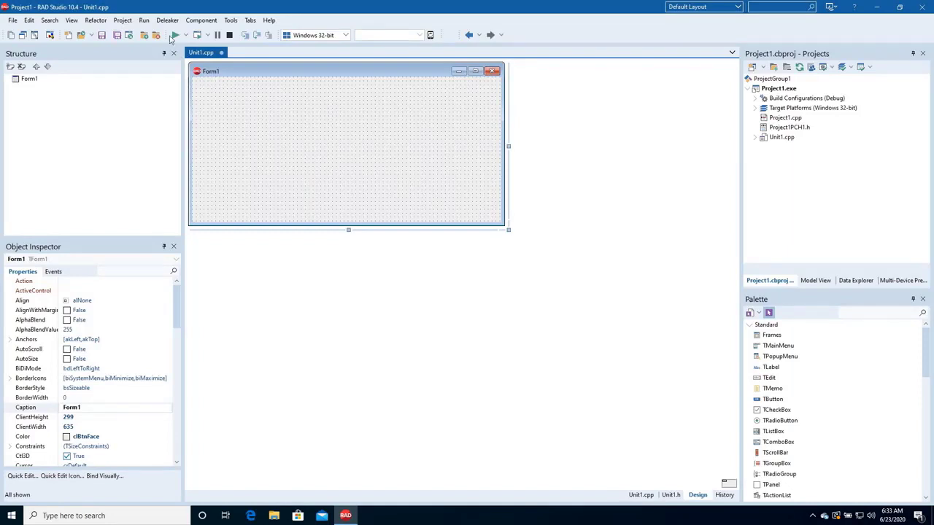
{"action": "left_click", "coordinate": [168, 21]}
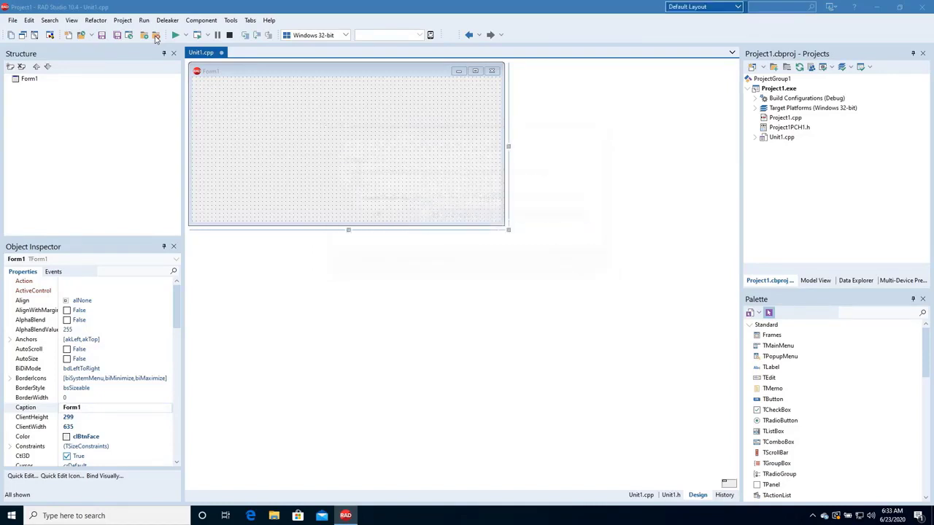
{"action": "left_click", "coordinate": [175, 35]}
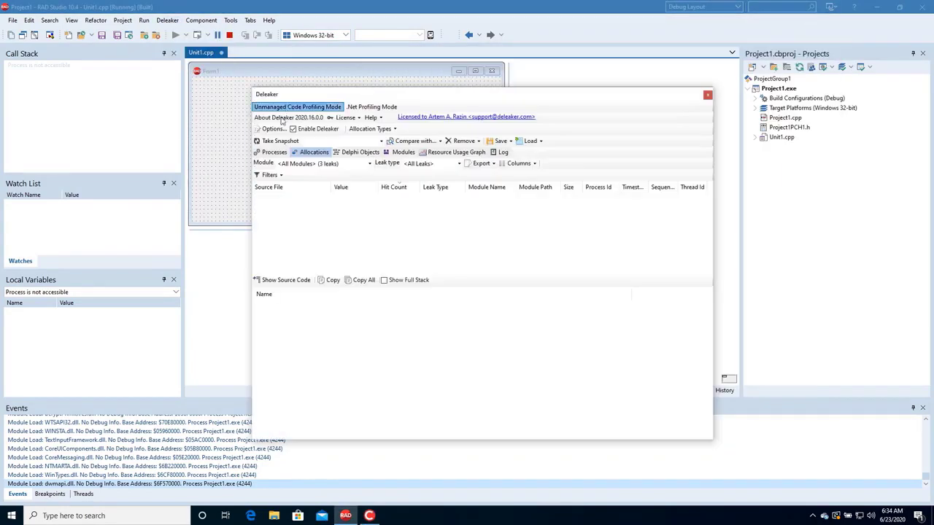
Take a Deleaker snapshot and browse the leaked Delphi object classes down to TControl.
{"action": "left_click", "coordinate": [280, 140]}
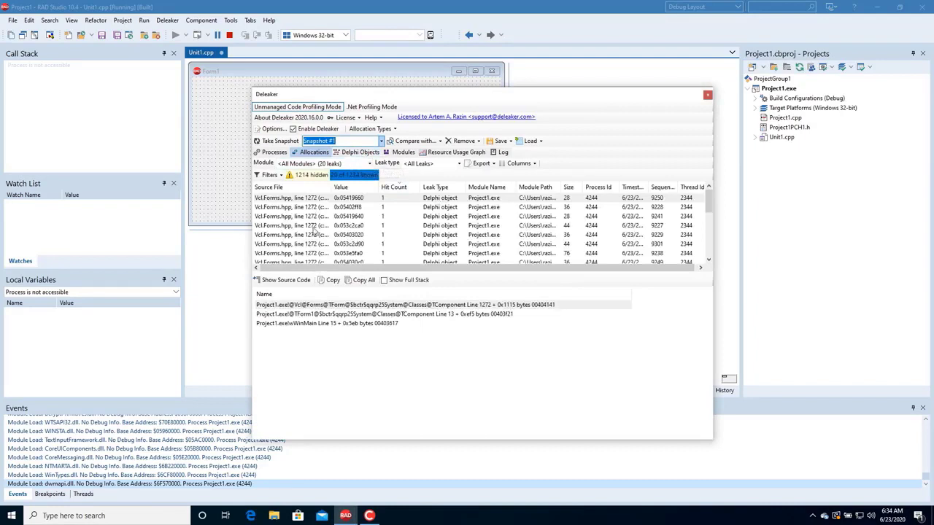
{"action": "left_click", "coordinate": [356, 152]}
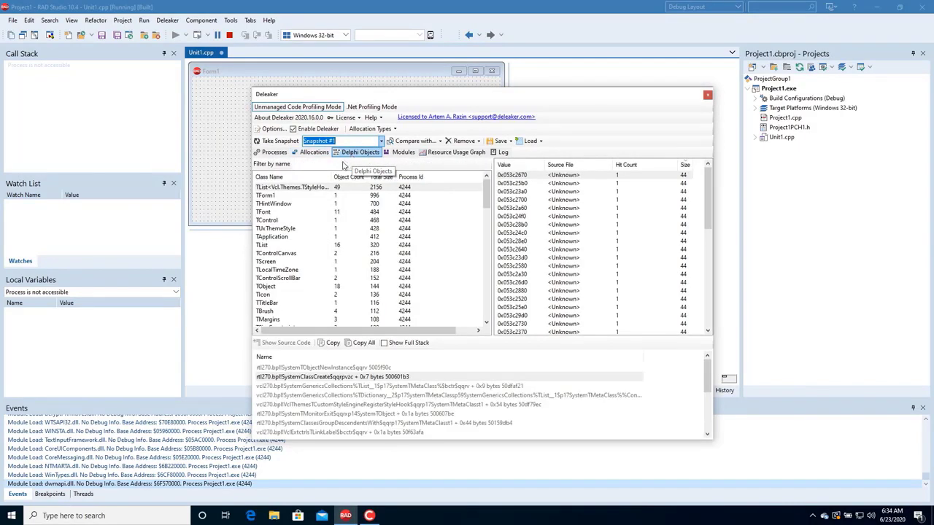
{"action": "left_click", "coordinate": [299, 186]}
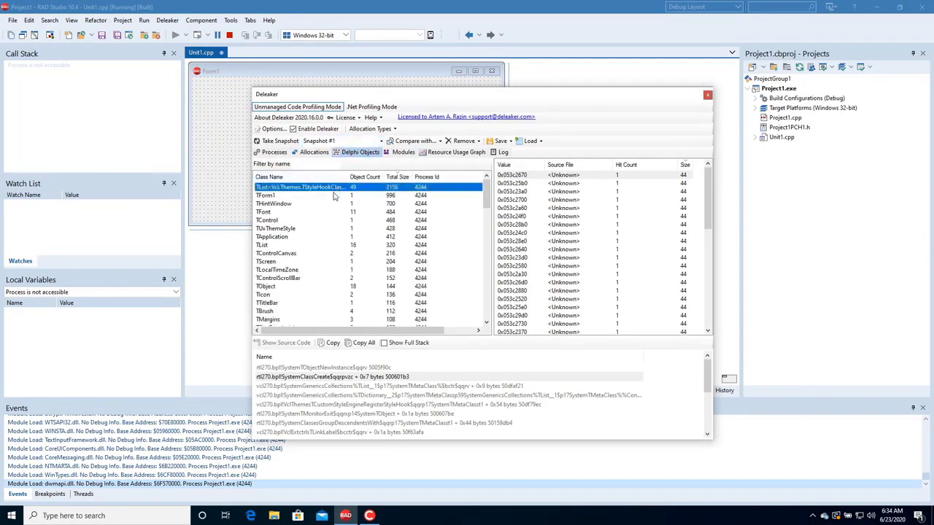
{"action": "left_click", "coordinate": [275, 205]}
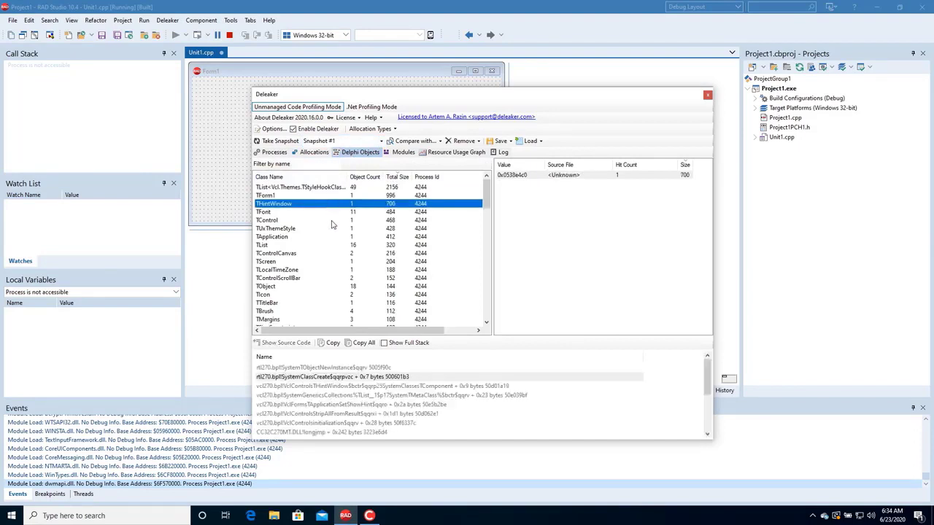
{"action": "left_click", "coordinate": [266, 219]}
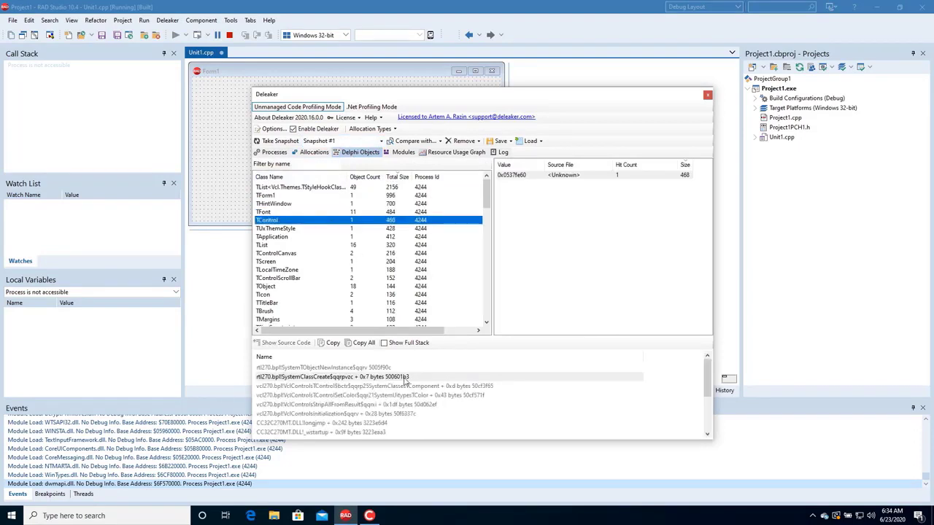
Step through frames of the TControl allocation call stack.
{"action": "left_click", "coordinate": [401, 385]}
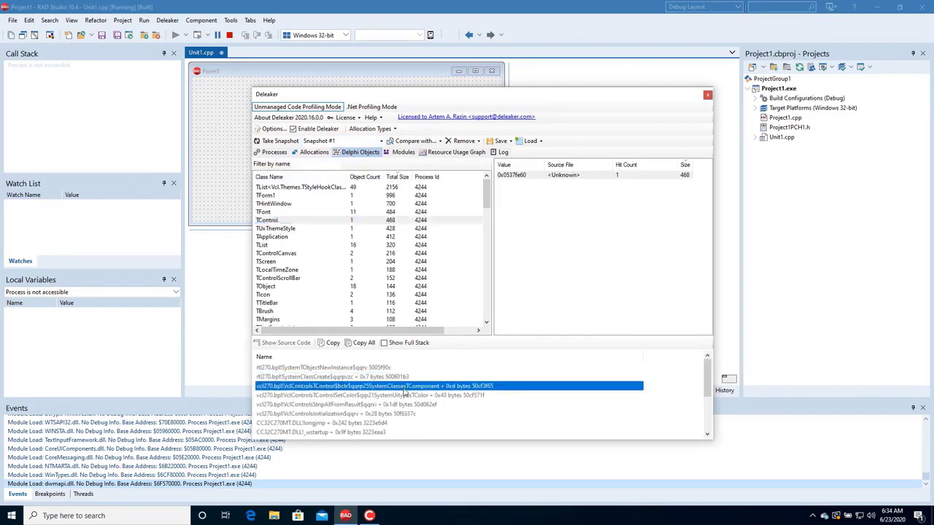
{"action": "left_click", "coordinate": [402, 394]}
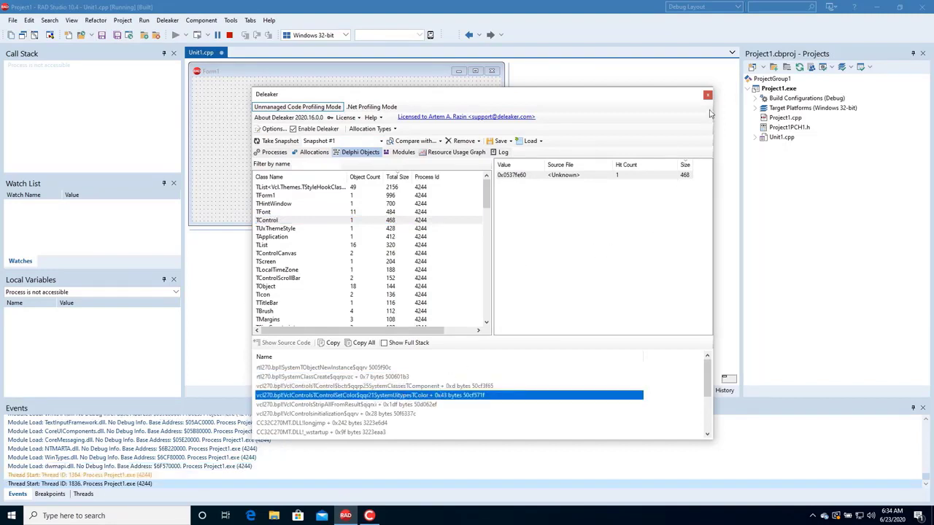
{"action": "left_click", "coordinate": [706, 95]}
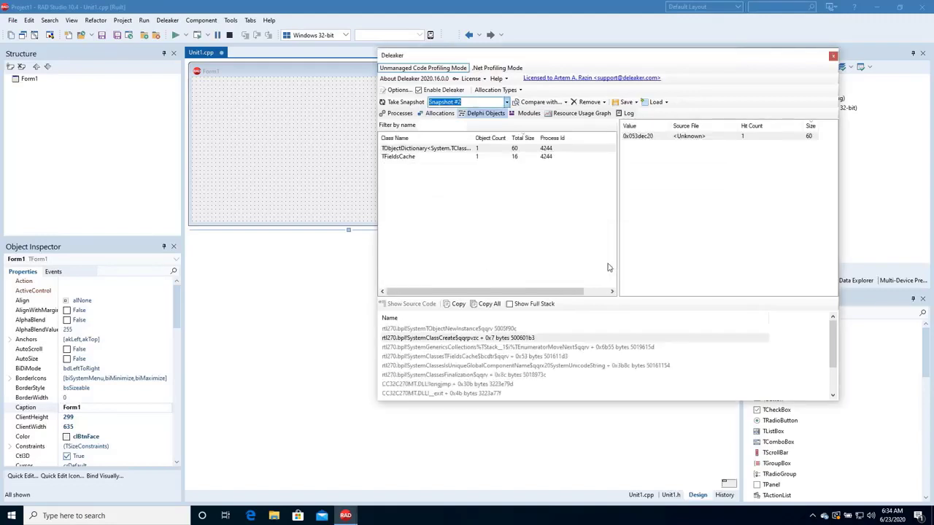
{"action": "mouse_move", "coordinate": [461, 160]}
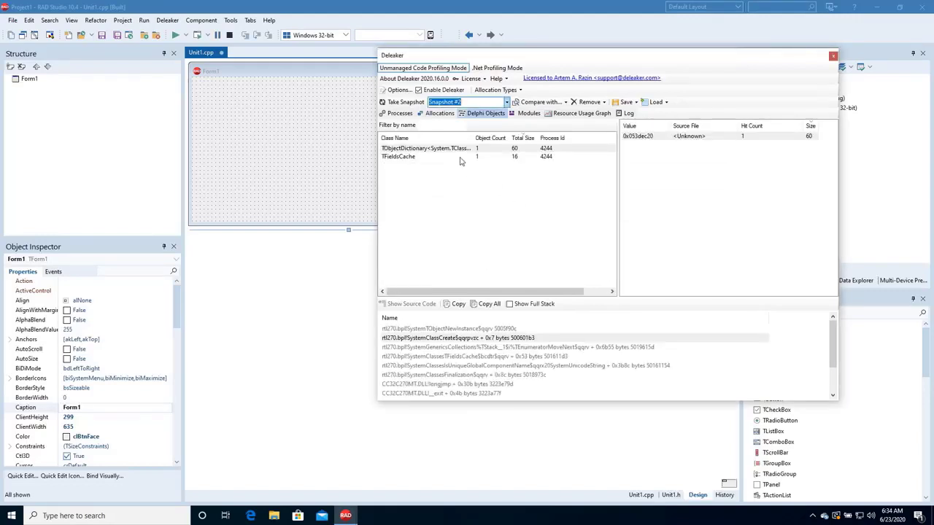
Inspect the TFieldsCache and TObjectDictionary rows, then close the Deleaker report.
{"action": "left_click", "coordinate": [399, 157]}
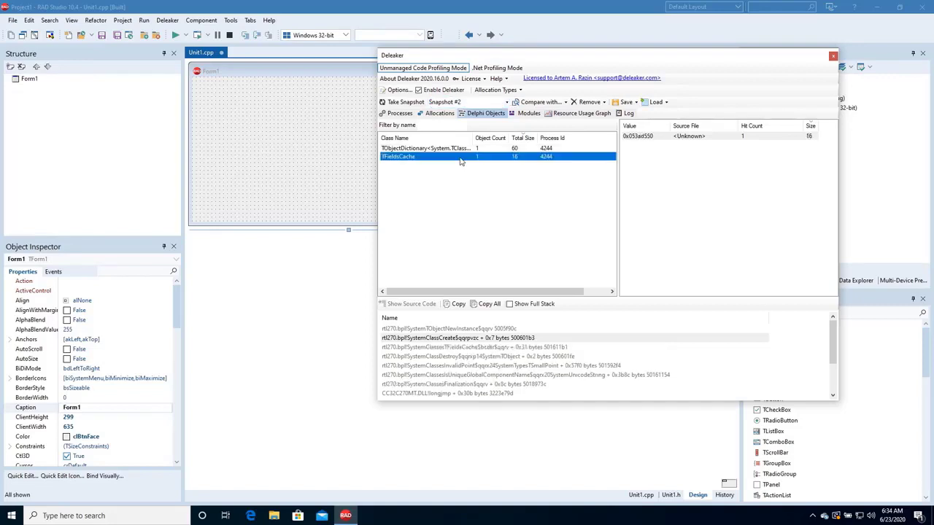
{"action": "left_click", "coordinate": [426, 149]}
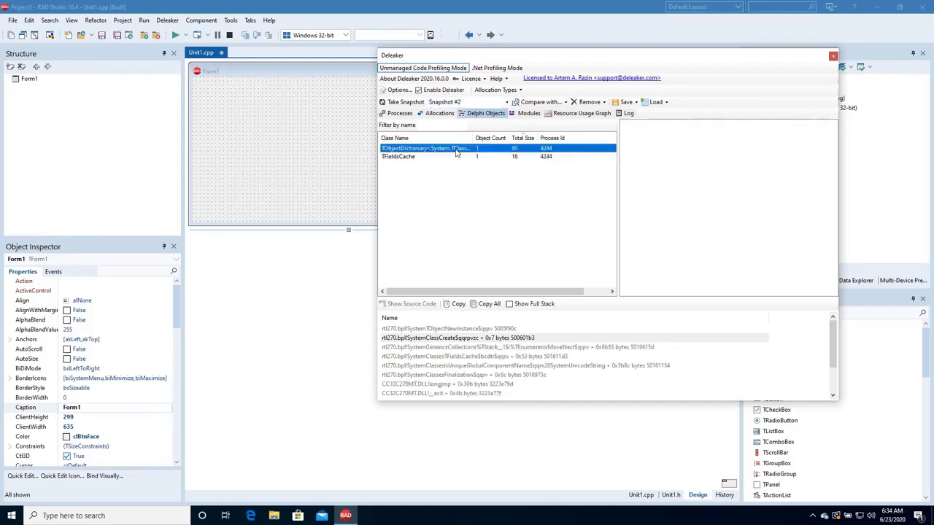
{"action": "left_click", "coordinate": [831, 56]}
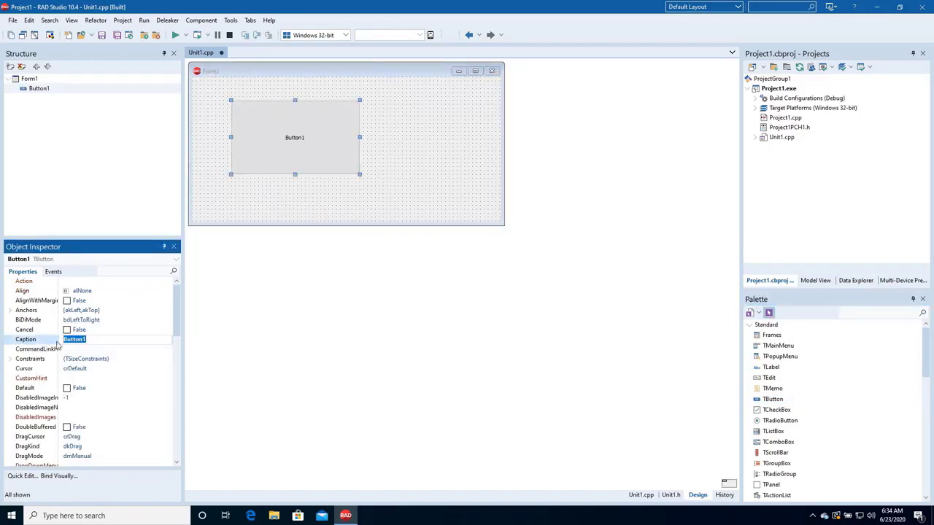
Caption Button1 'Leaks...' and create its Button1Click handler.
{"action": "type", "text": "Leaks..."}
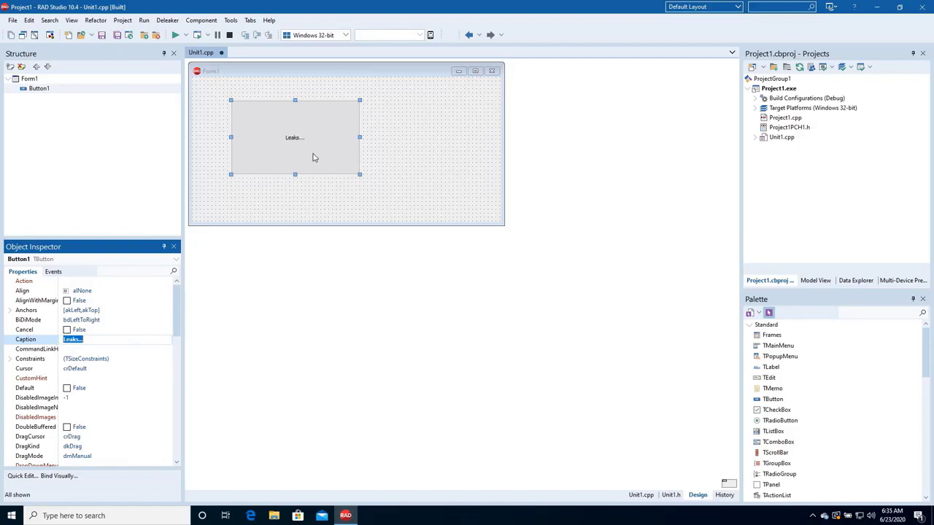
{"action": "double_click", "coordinate": [294, 137]}
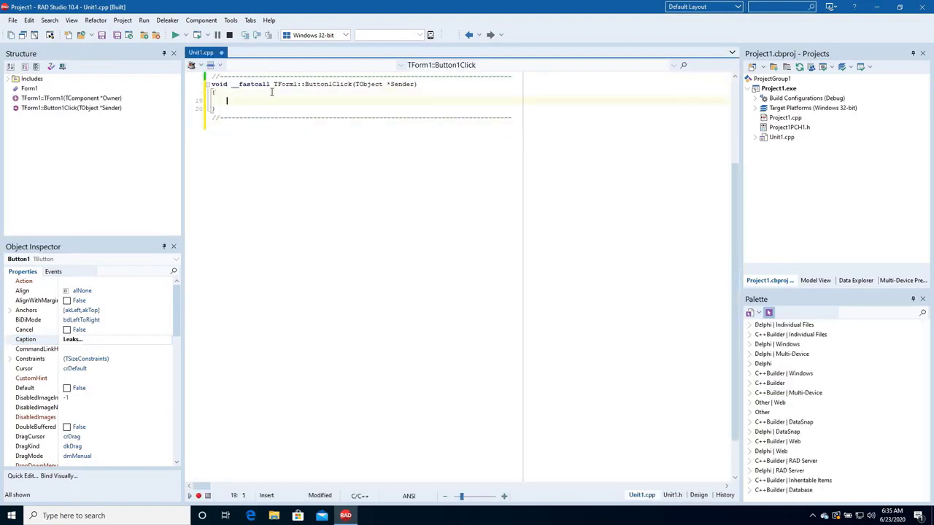
Write 'int* p = new int;' and 'TStringList* pList = new TStringList;' in Button1Click and run.
{"action": "type", "text": "int* p = new int;"}
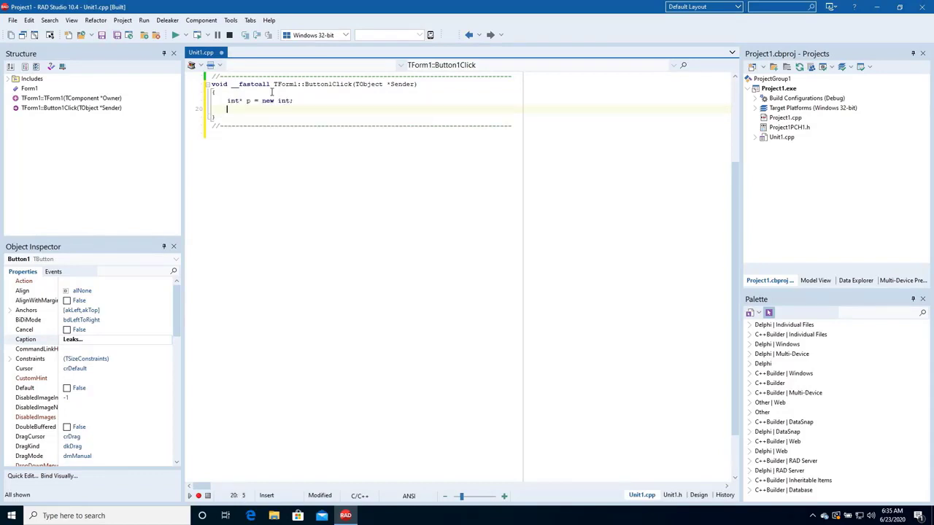
{"action": "type", "text": "TStringList"}
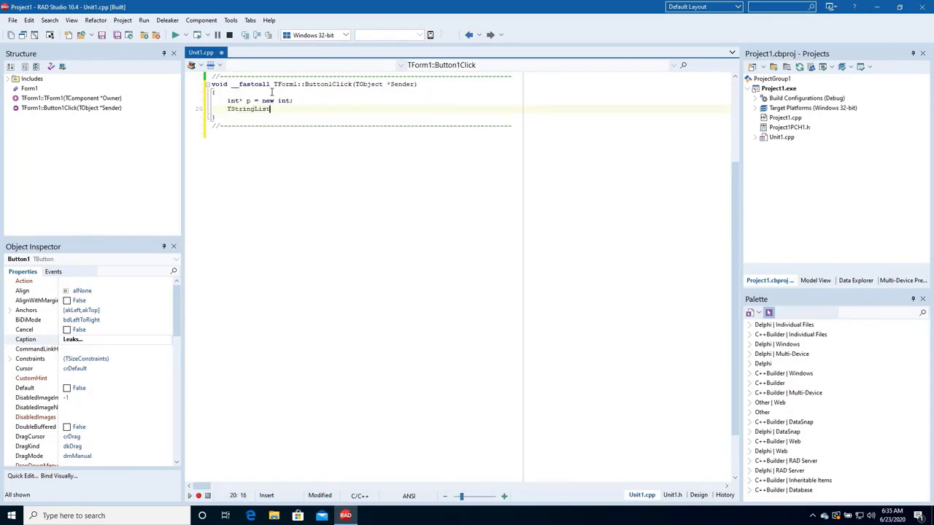
{"action": "type", "text": "*"}
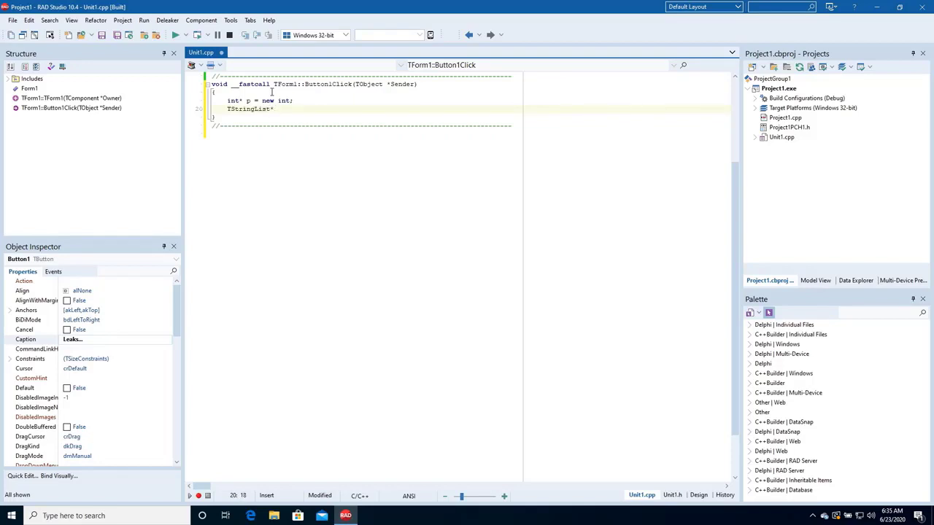
{"action": "type", "text": "pList = new T"}
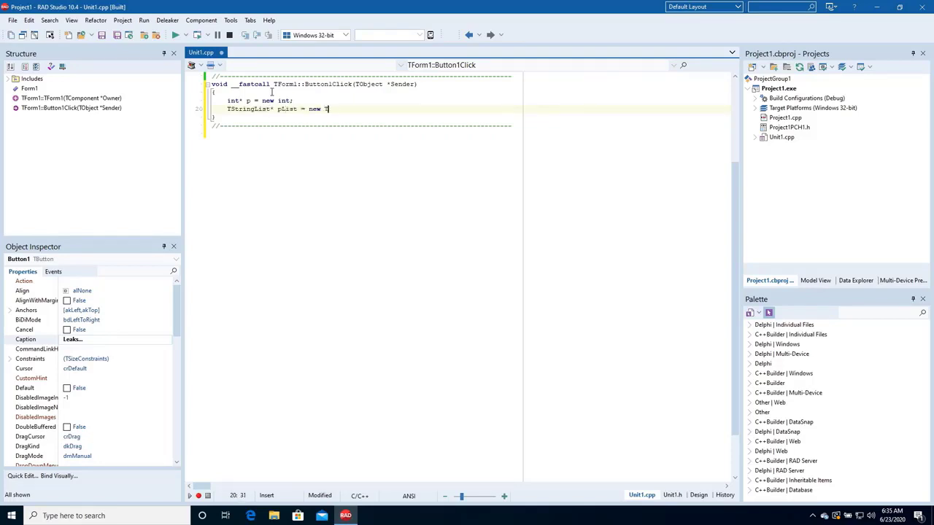
{"action": "type", "text": "StringList;"}
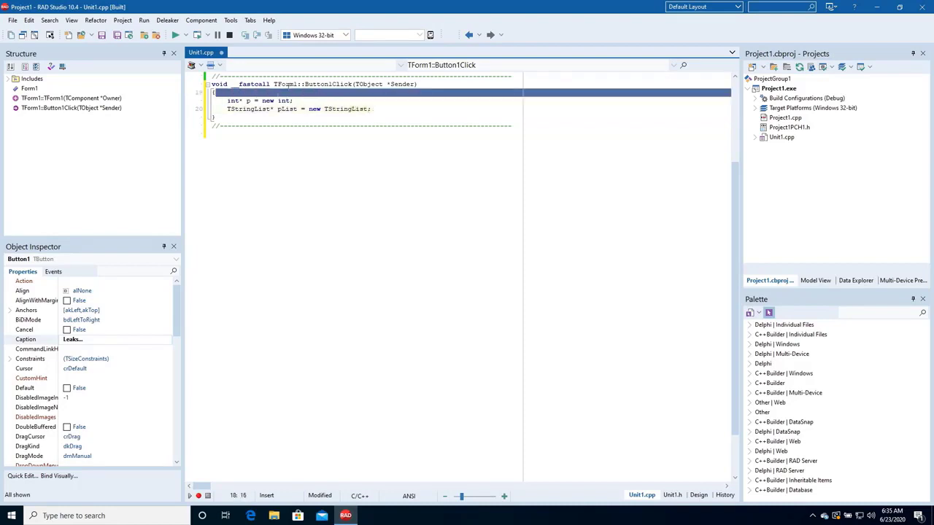
{"action": "left_click", "coordinate": [394, 108]}
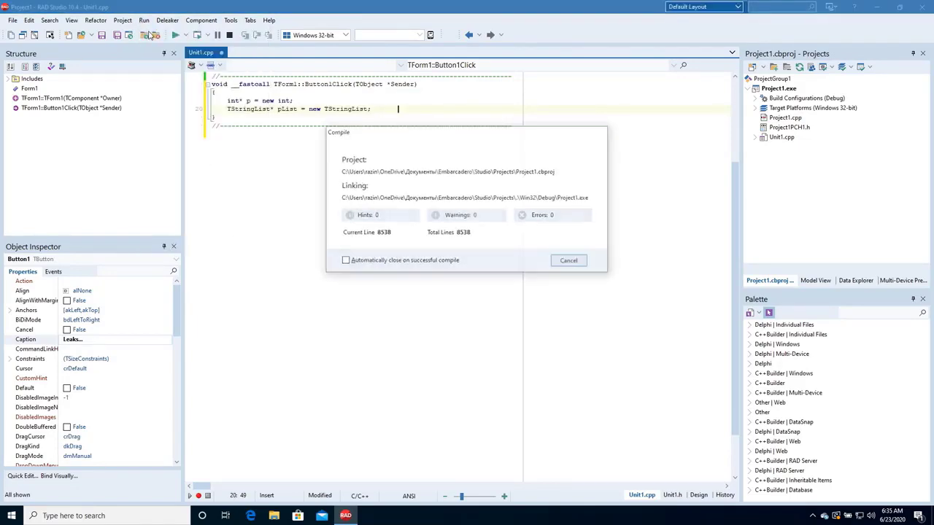
Bring the running Form1 window forward and position it over the editor.
{"action": "left_click", "coordinate": [175, 35]}
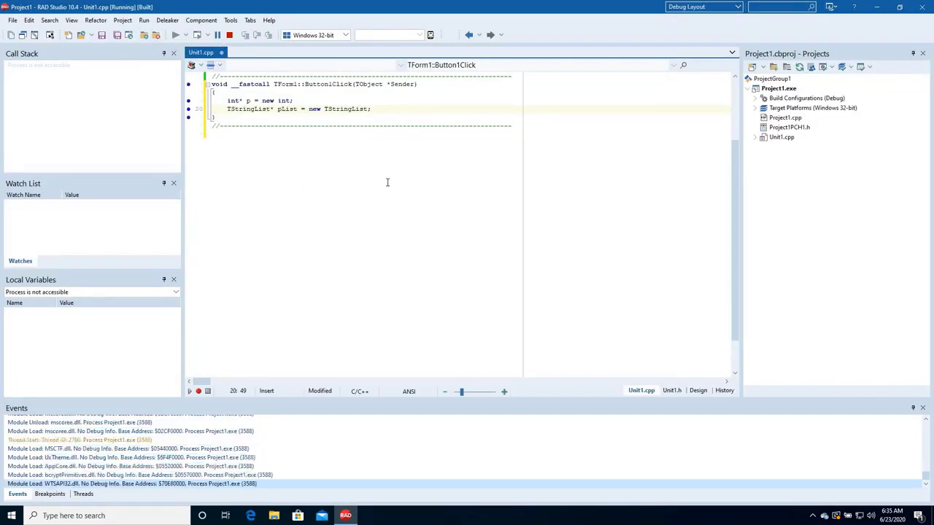
{"action": "left_click", "coordinate": [175, 35]}
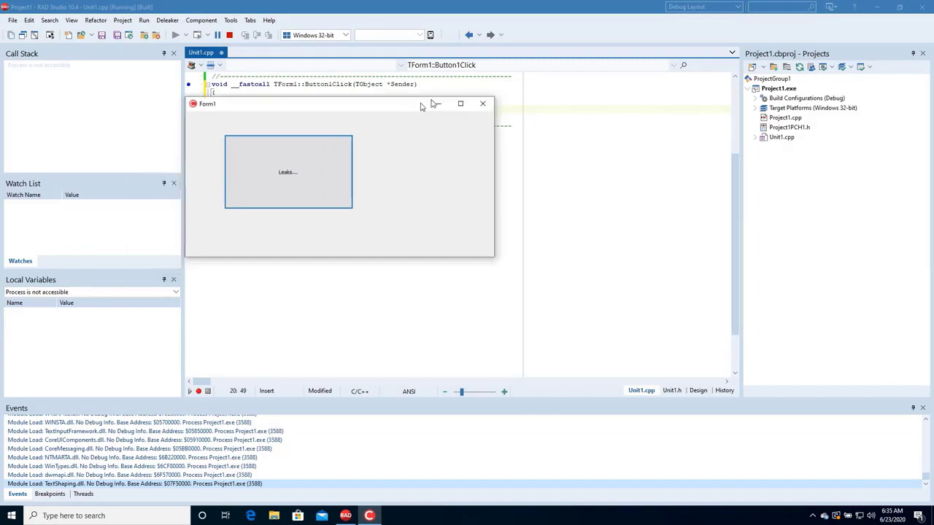
{"action": "left_click_drag", "start_coordinate": [339, 103], "coordinate": [368, 90]}
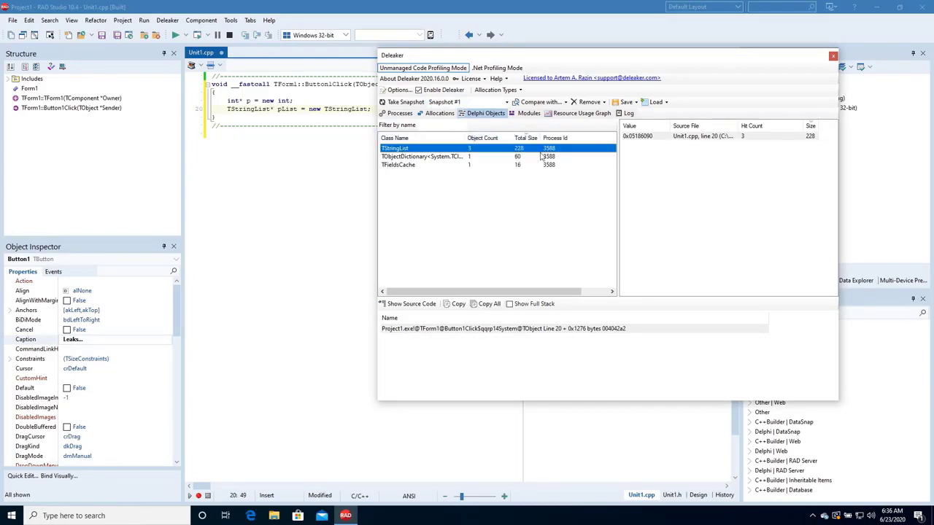
Trace the leaked TStringList to Unit1.cpp line 20, then show all leaked allocations.
{"action": "left_click", "coordinate": [704, 137]}
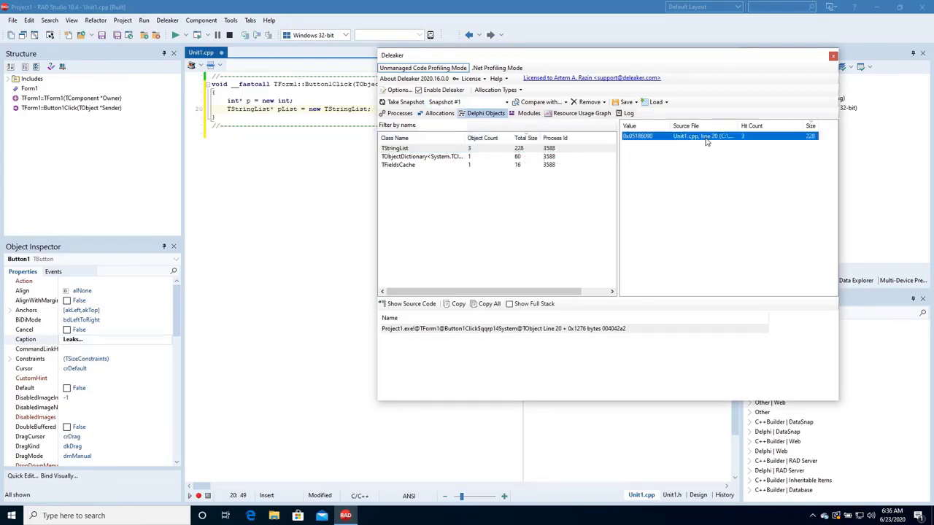
{"action": "left_click", "coordinate": [531, 329]}
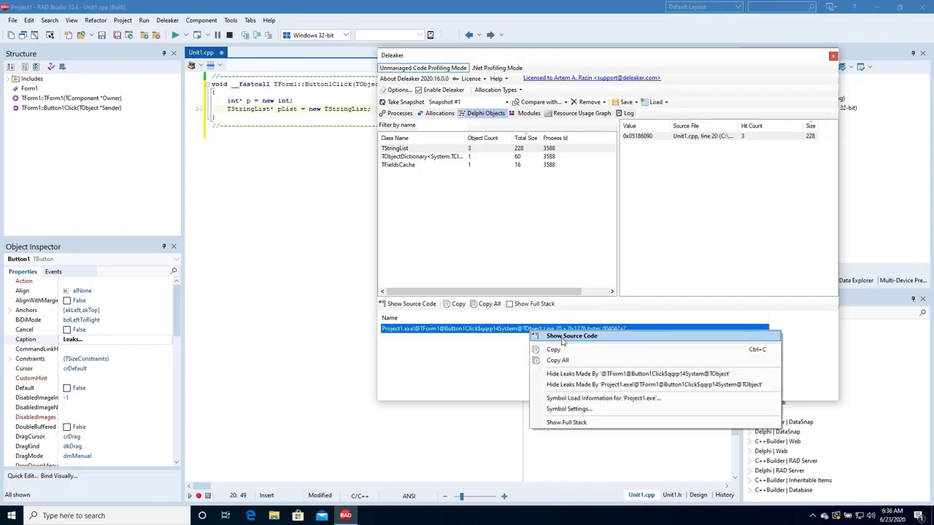
{"action": "left_click", "coordinate": [572, 336]}
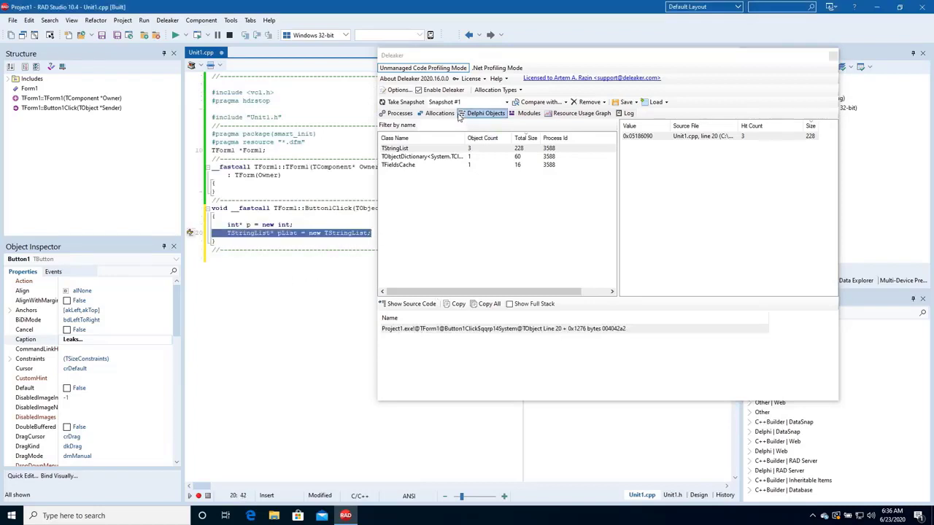
{"action": "left_click", "coordinate": [437, 114]}
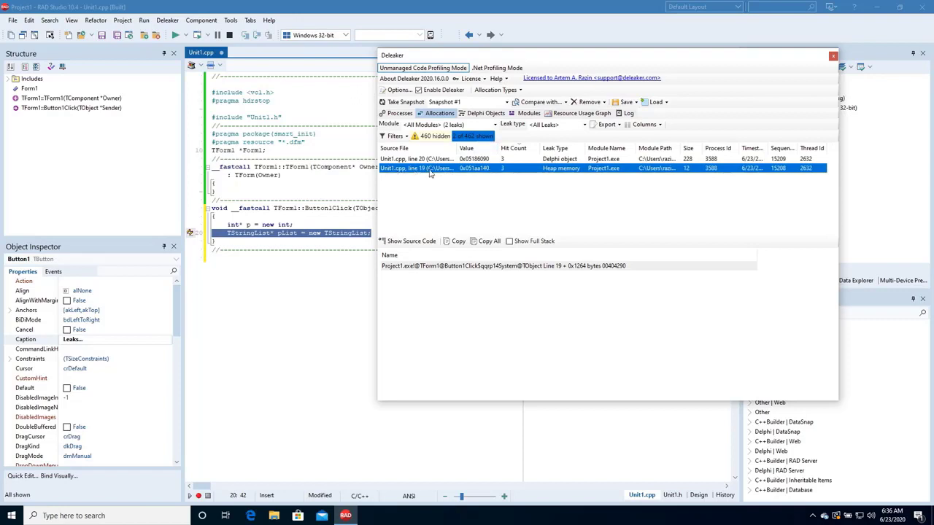
Show Source Code for the Unit1.cpp line 19 heap leak, landing on 'int* p = new int'.
{"action": "right_click", "coordinate": [475, 168]}
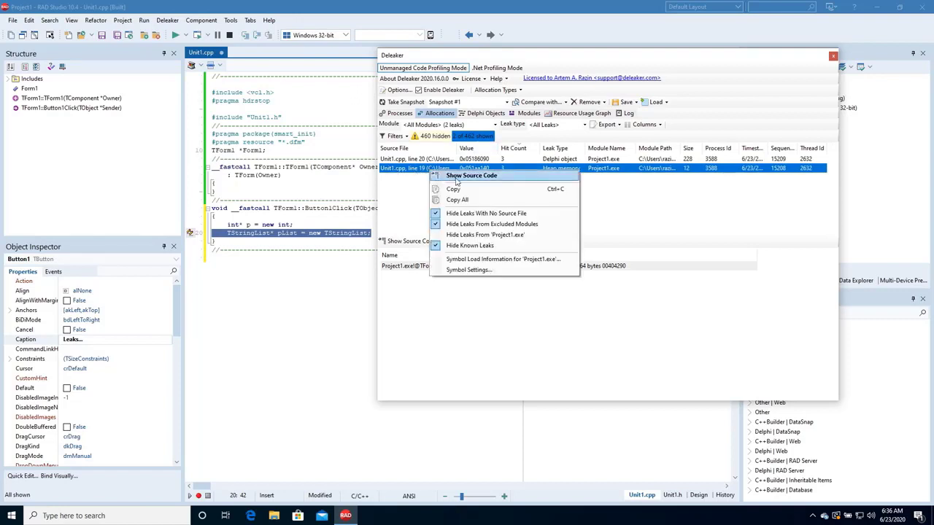
{"action": "left_click", "coordinate": [471, 175]}
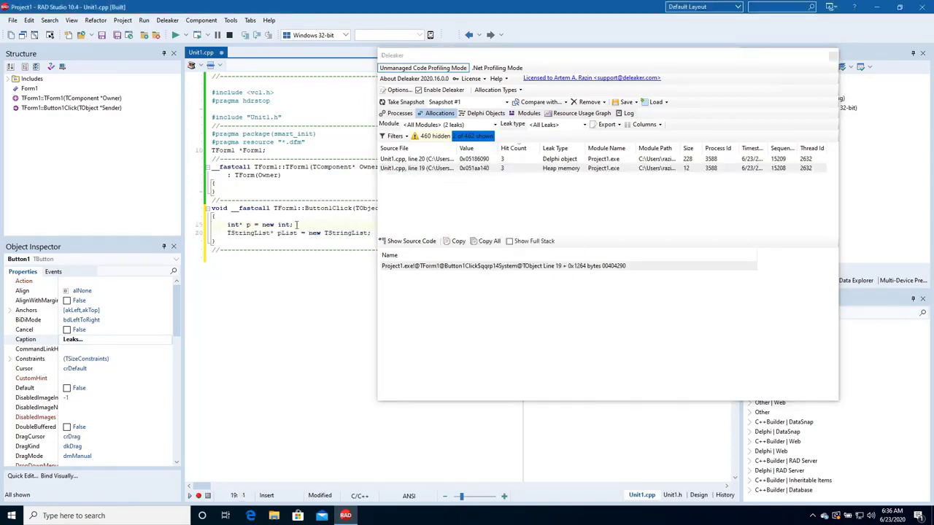